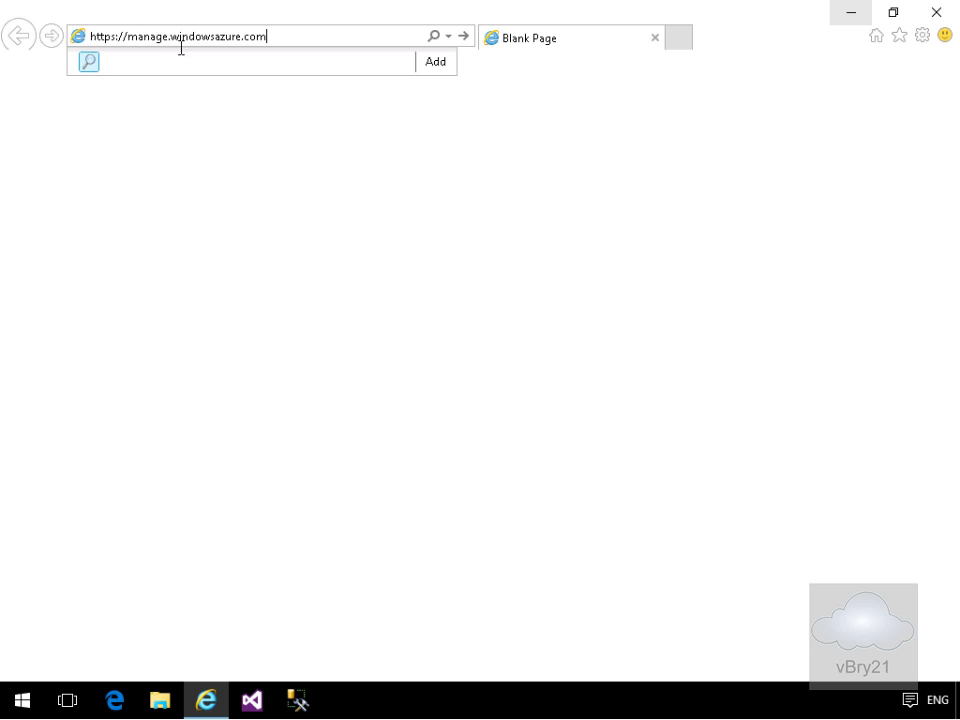
pyautogui.moveTo(300, 36)
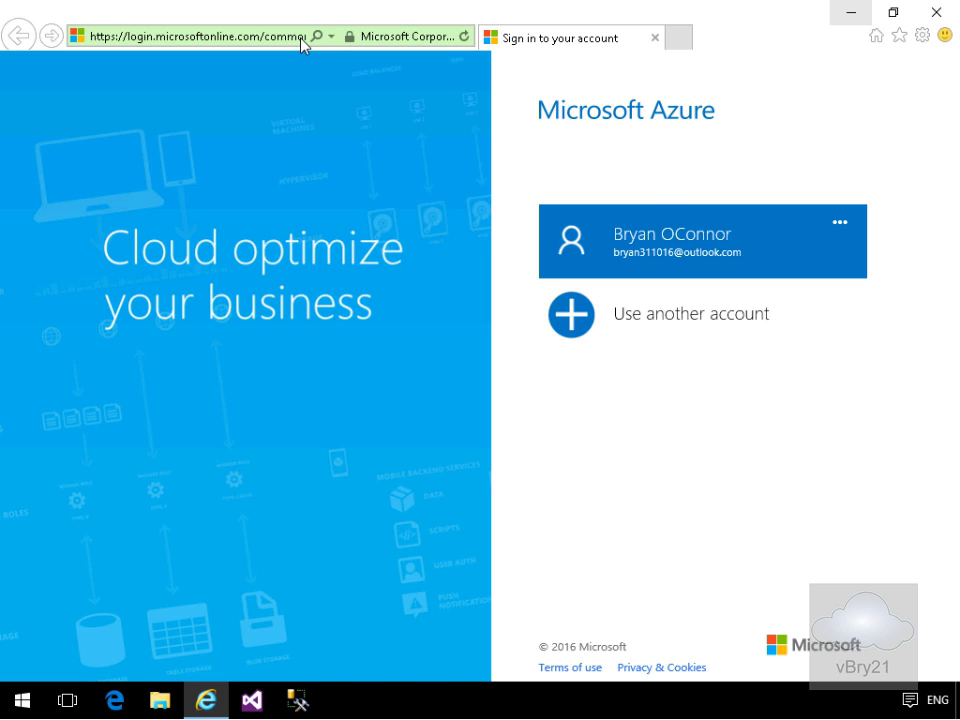
pyautogui.moveTo(604, 224)
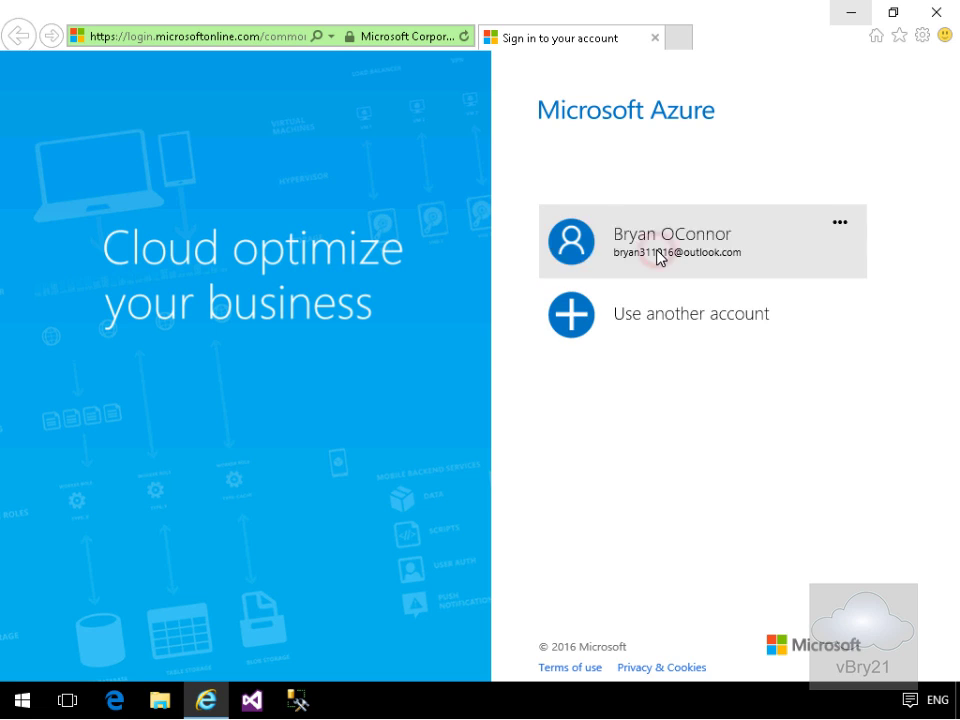
# Sign in at manage.windowsazure.com with the listed Microsoft account and its password
pyautogui.click(700, 240)
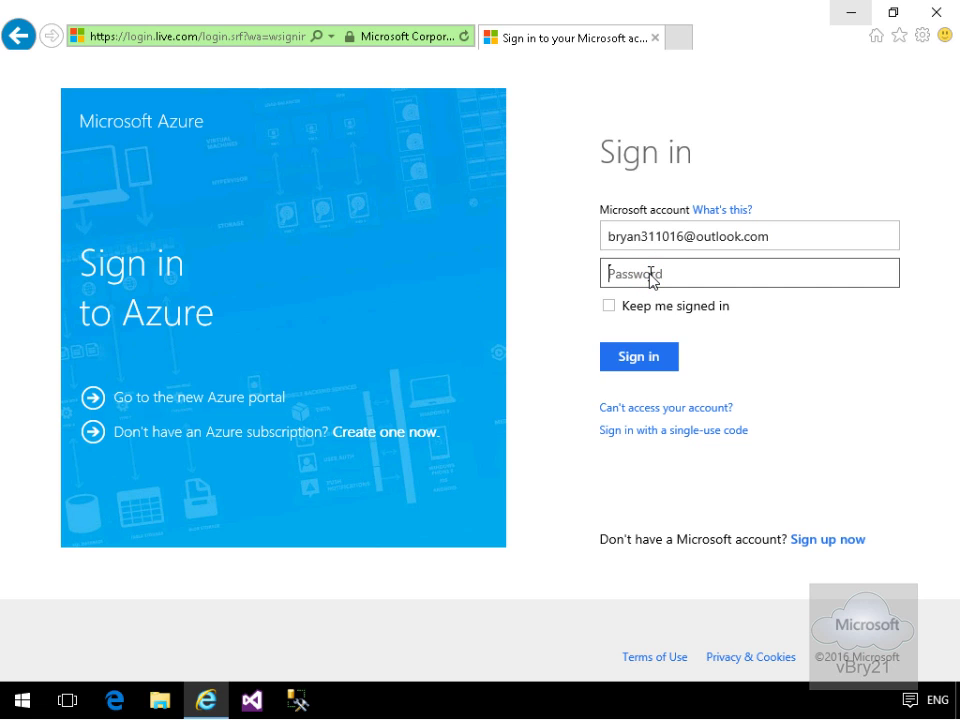
pyautogui.click(638, 356)
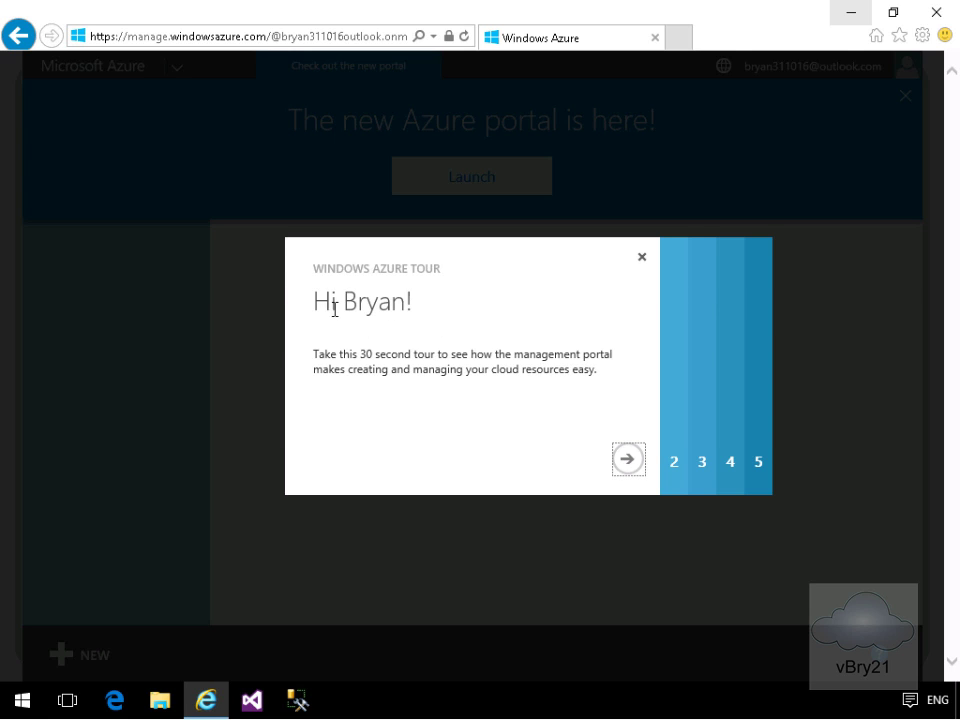
pyautogui.moveTo(628, 460)
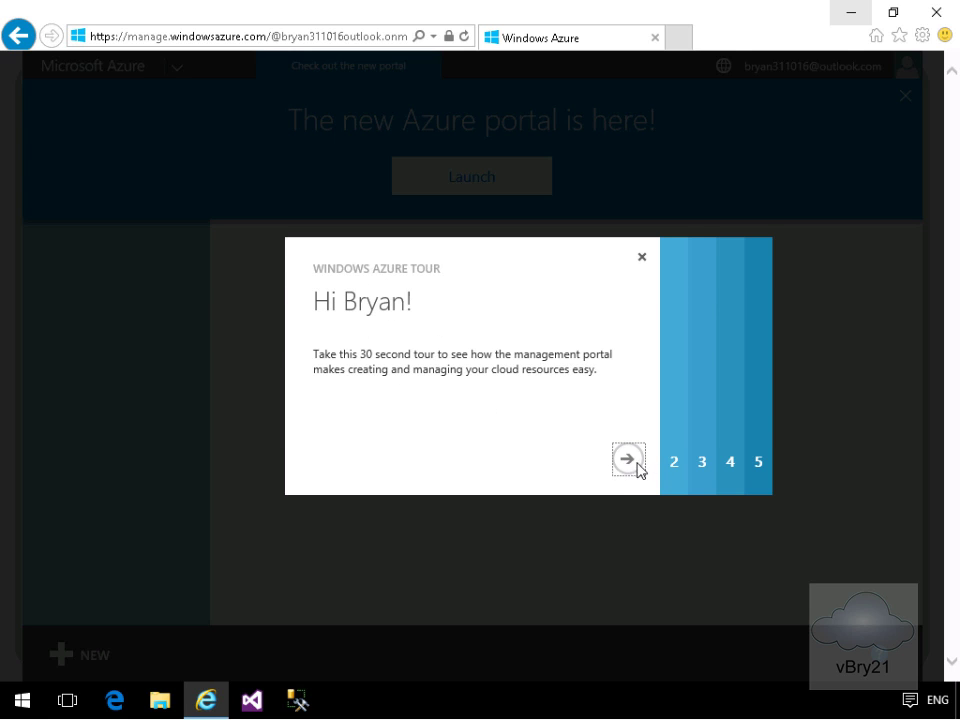
# Advance through every Windows Azure Tour step and finish with the checkmark
pyautogui.click(628, 460)
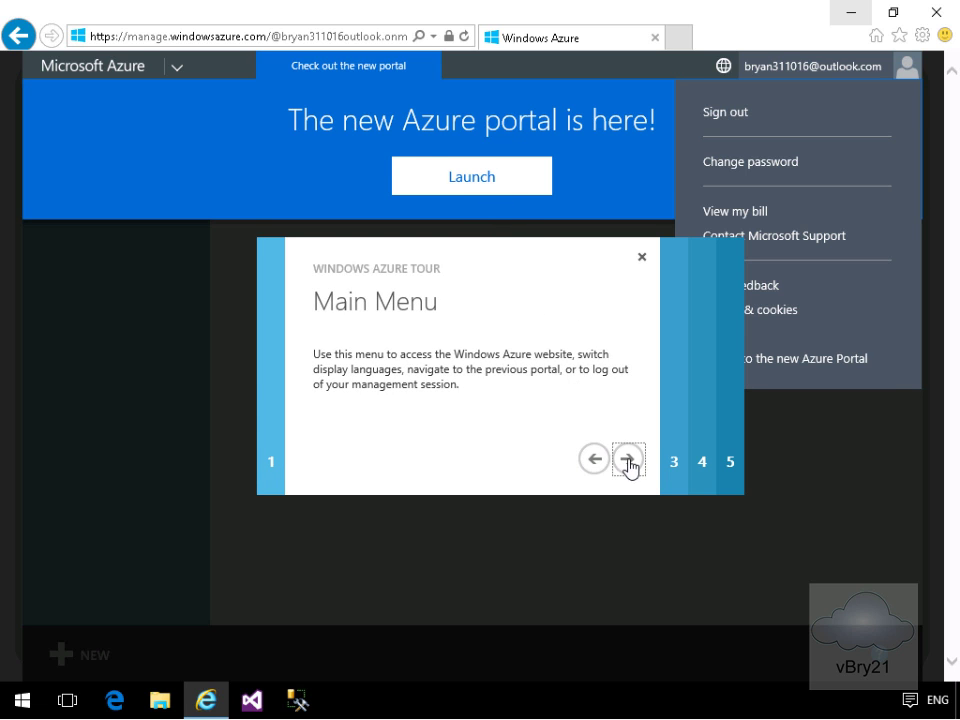
pyautogui.click(628, 458)
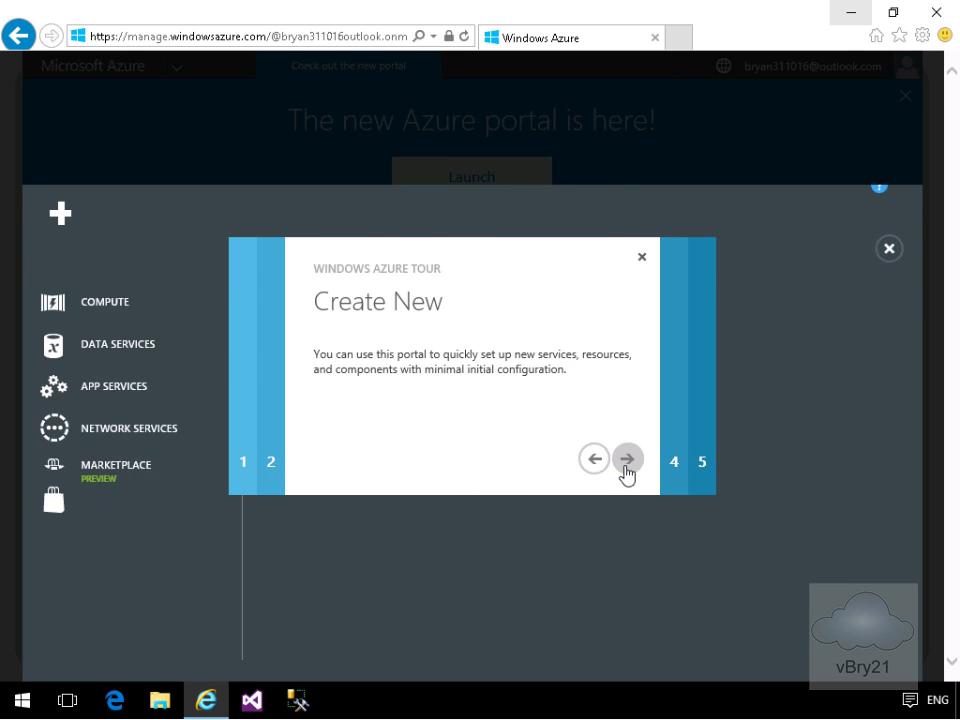
pyautogui.click(628, 458)
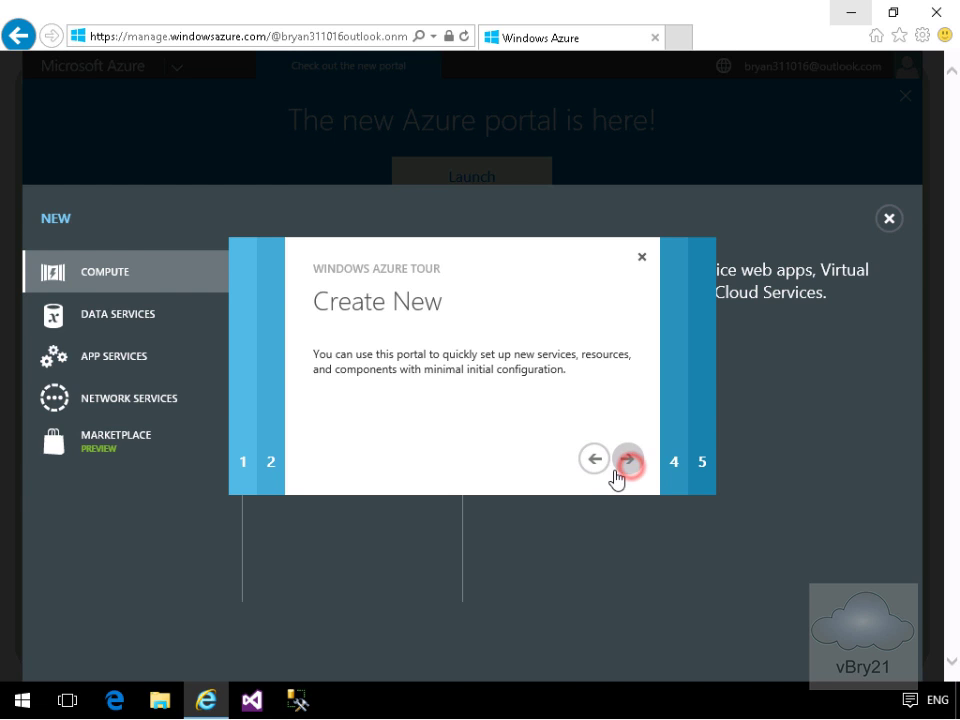
pyautogui.click(628, 458)
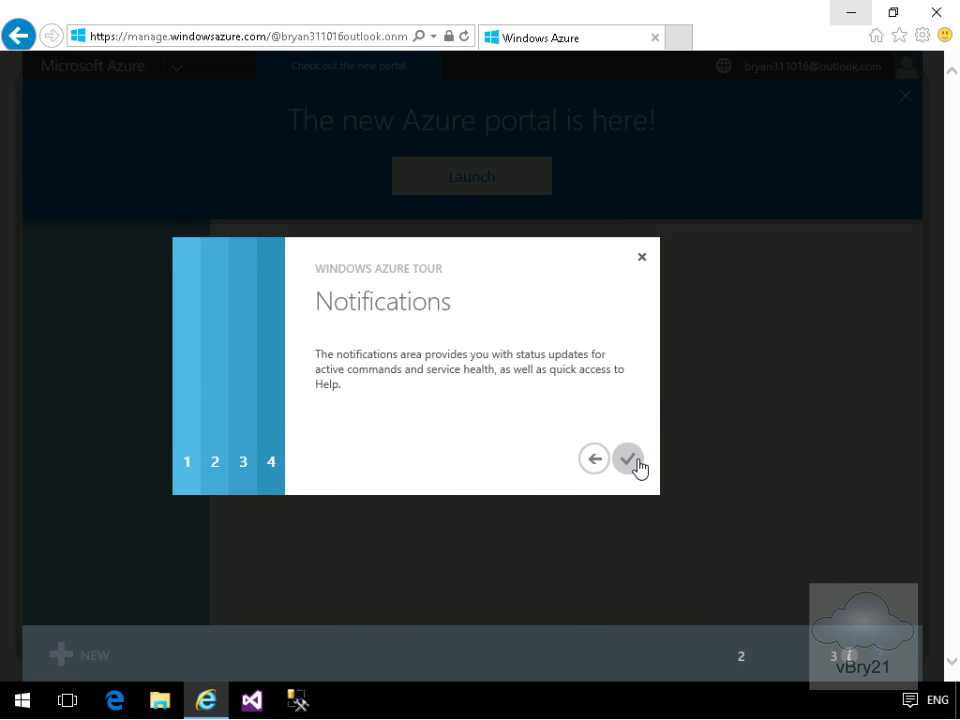
pyautogui.click(628, 458)
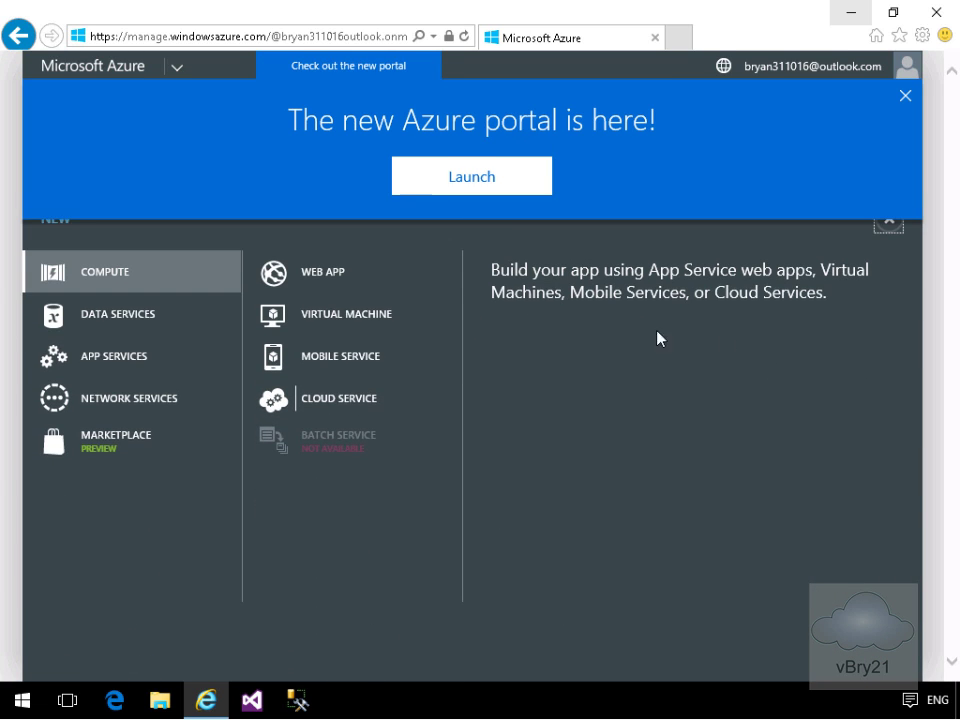
pyautogui.moveTo(888, 222)
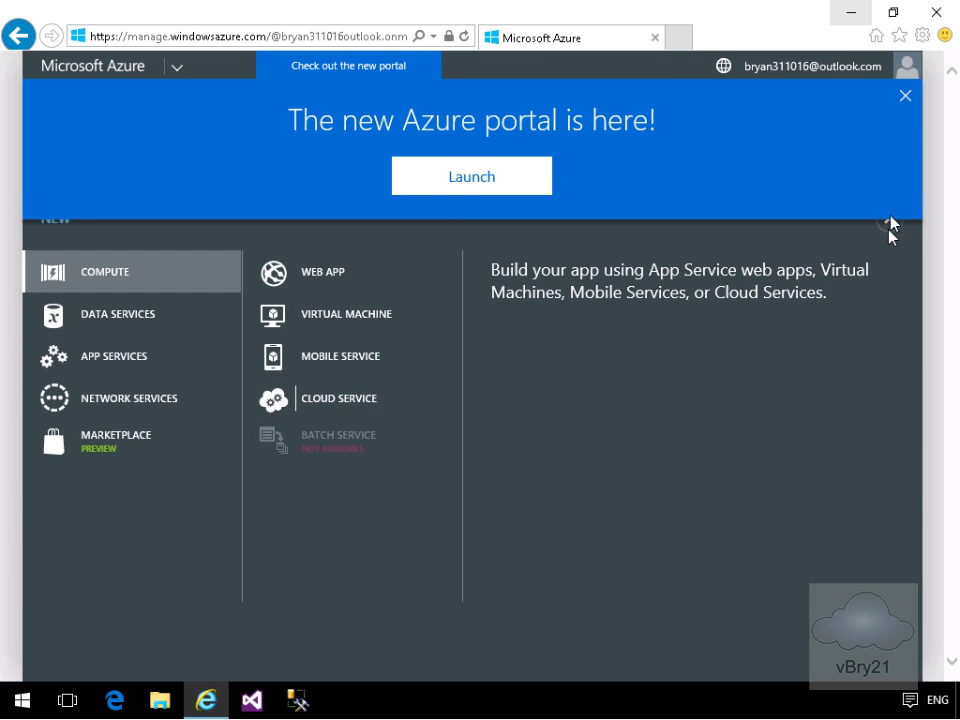
# Dismiss the 'new Azure portal is here' banner and close the NEW panel
pyautogui.click(904, 96)
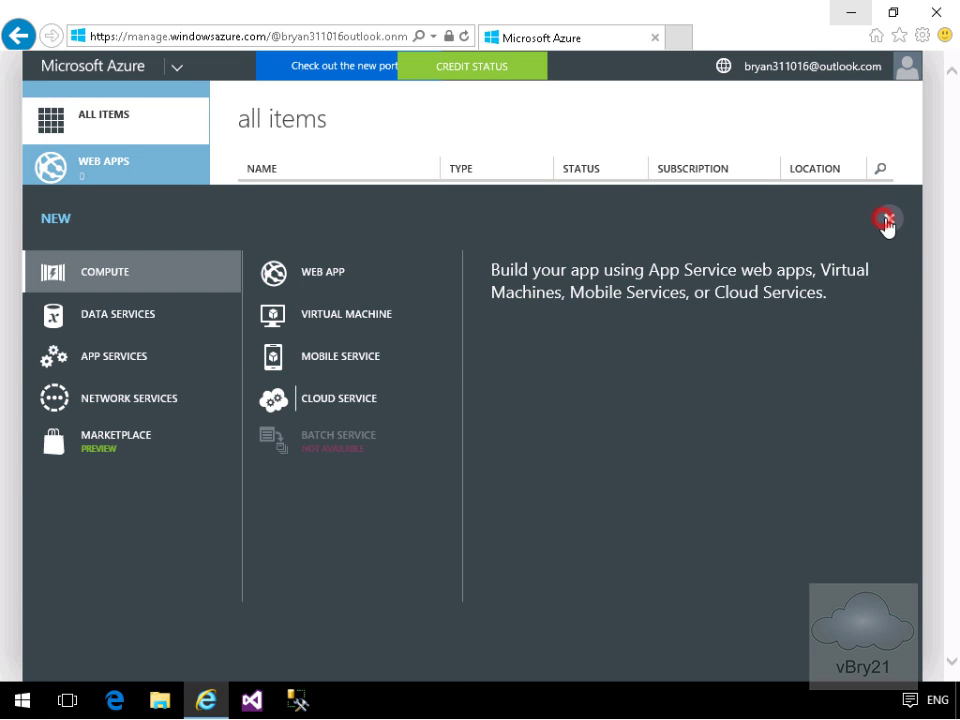
pyautogui.click(886, 218)
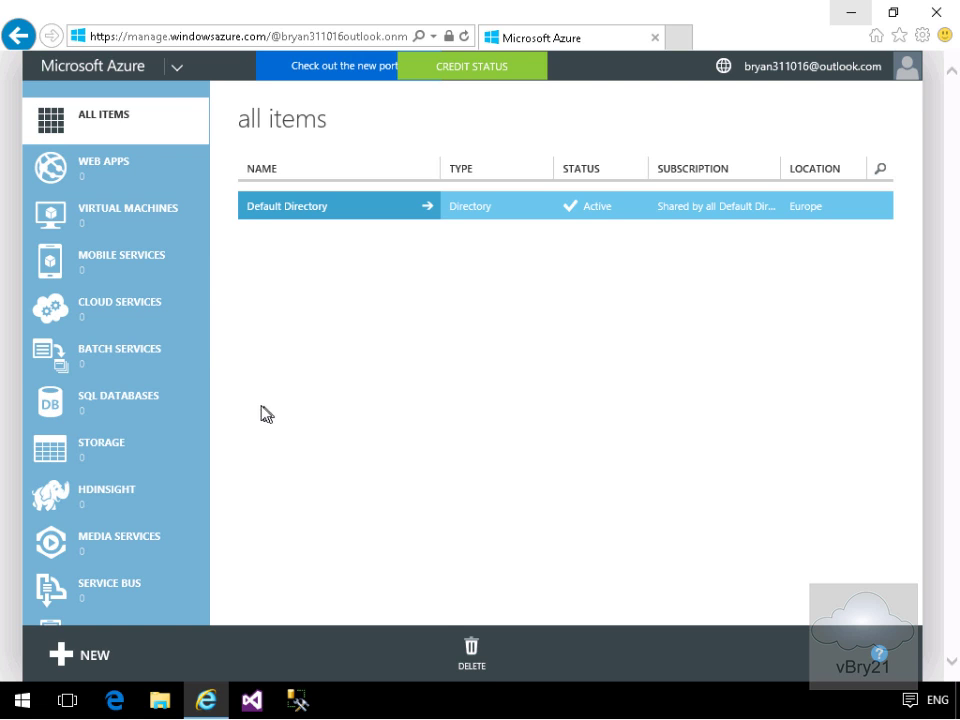
pyautogui.moveTo(120, 120)
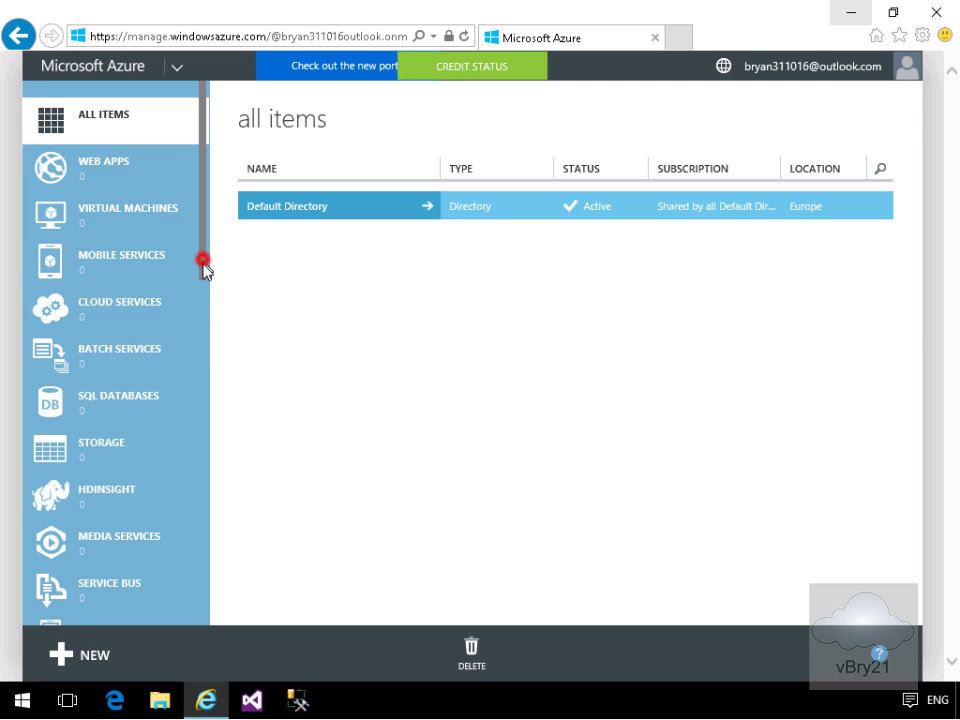
pyautogui.scroll(-3)
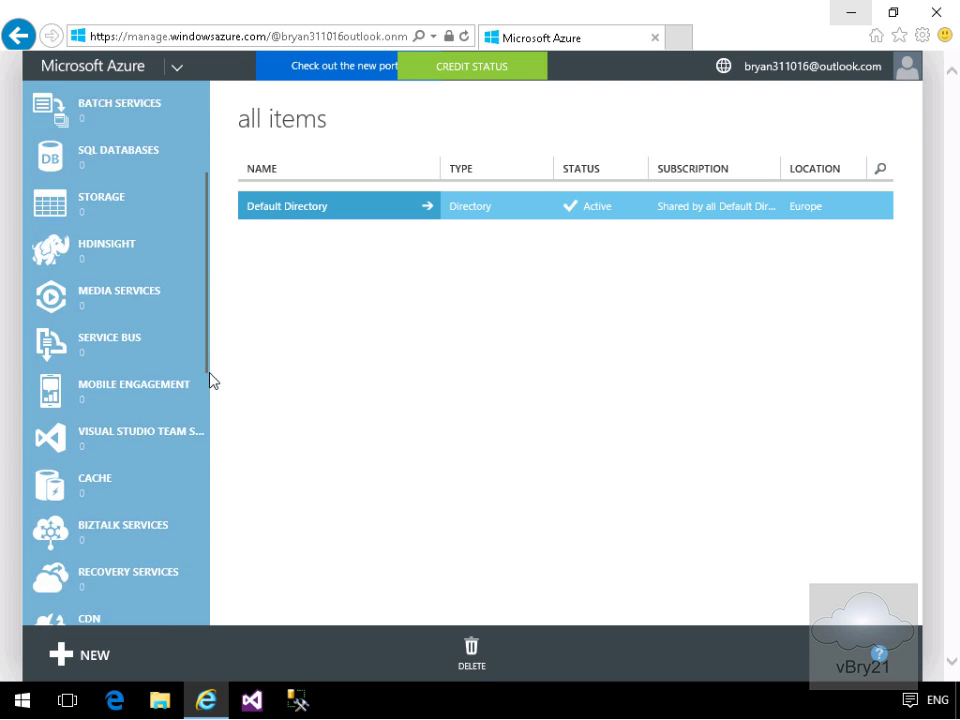
pyautogui.scroll(-3)
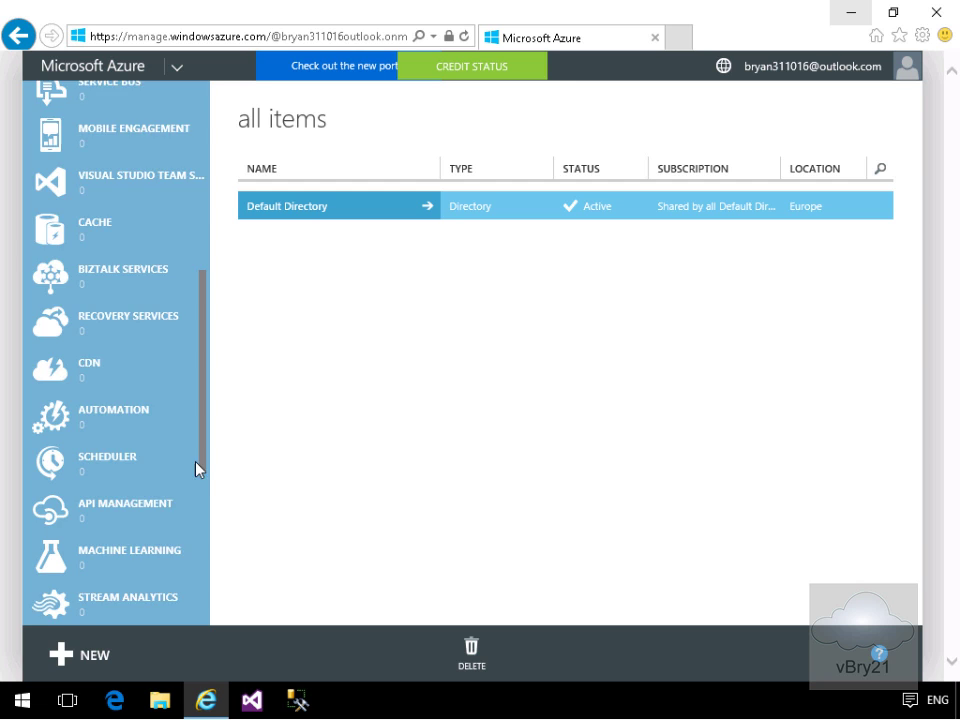
pyautogui.scroll(-3)
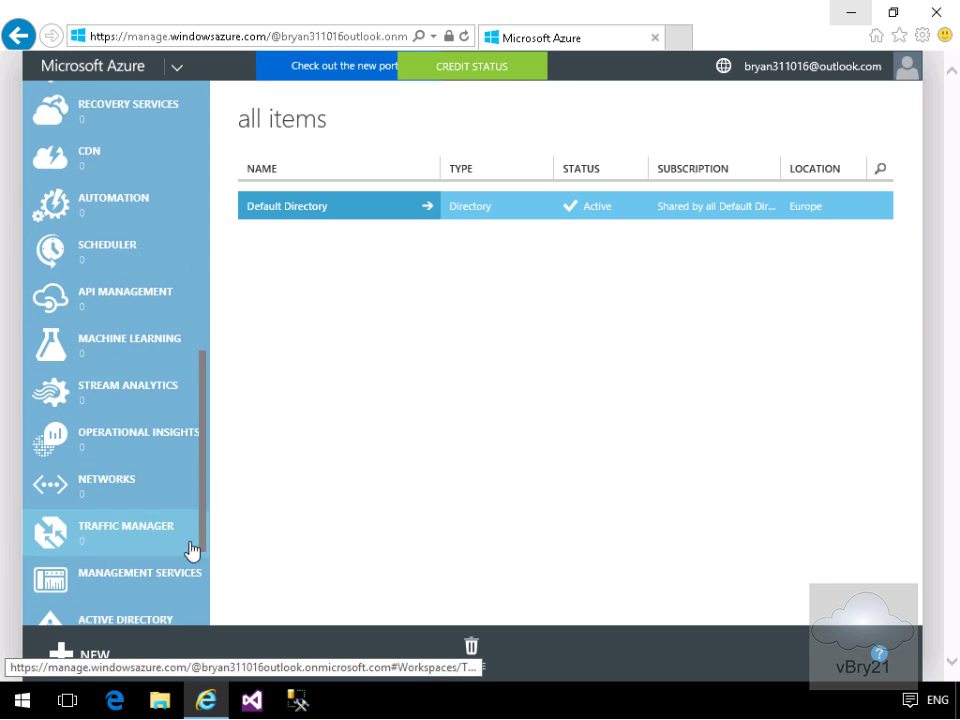
pyautogui.scroll(-3)
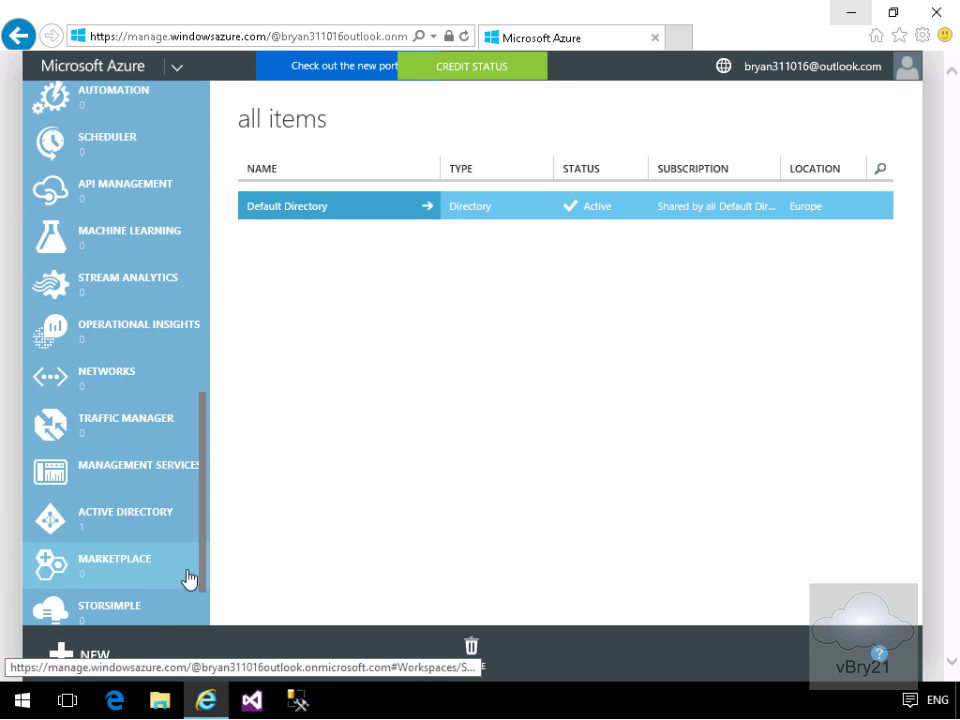
# Show the Active Directory page listing the Default Directory as Global Administrator
pyautogui.click(128, 518)
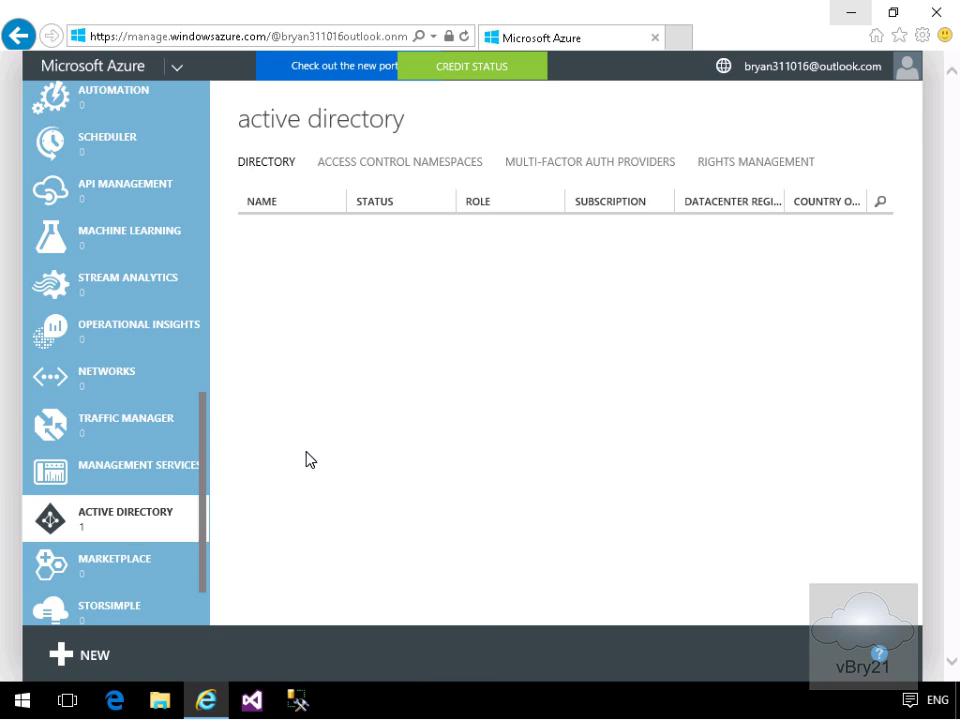
pyautogui.click(290, 238)
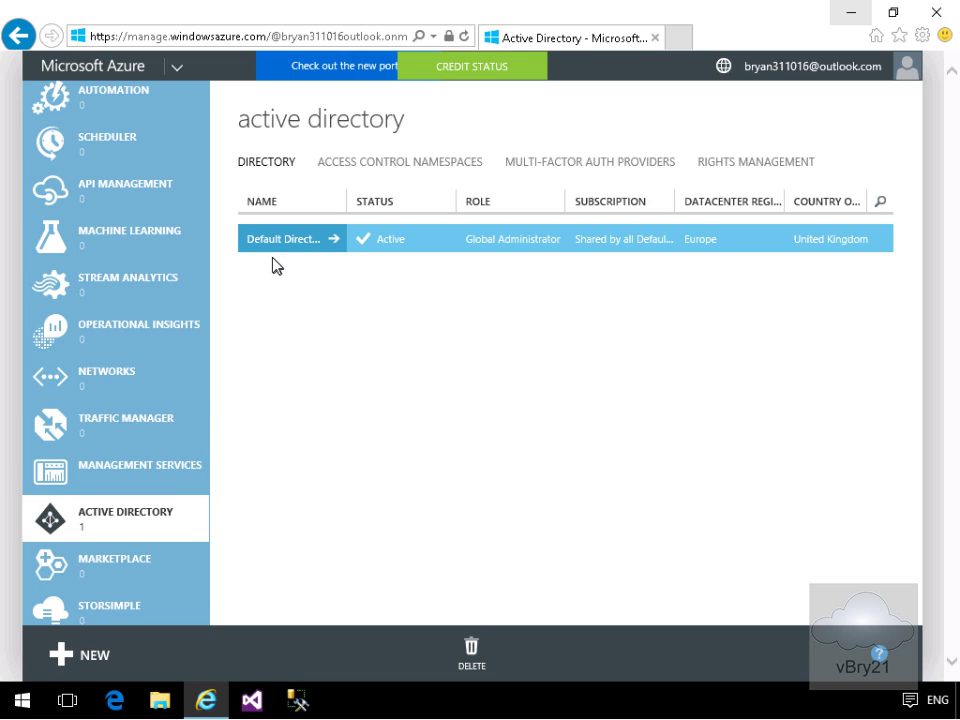
pyautogui.moveTo(530, 240)
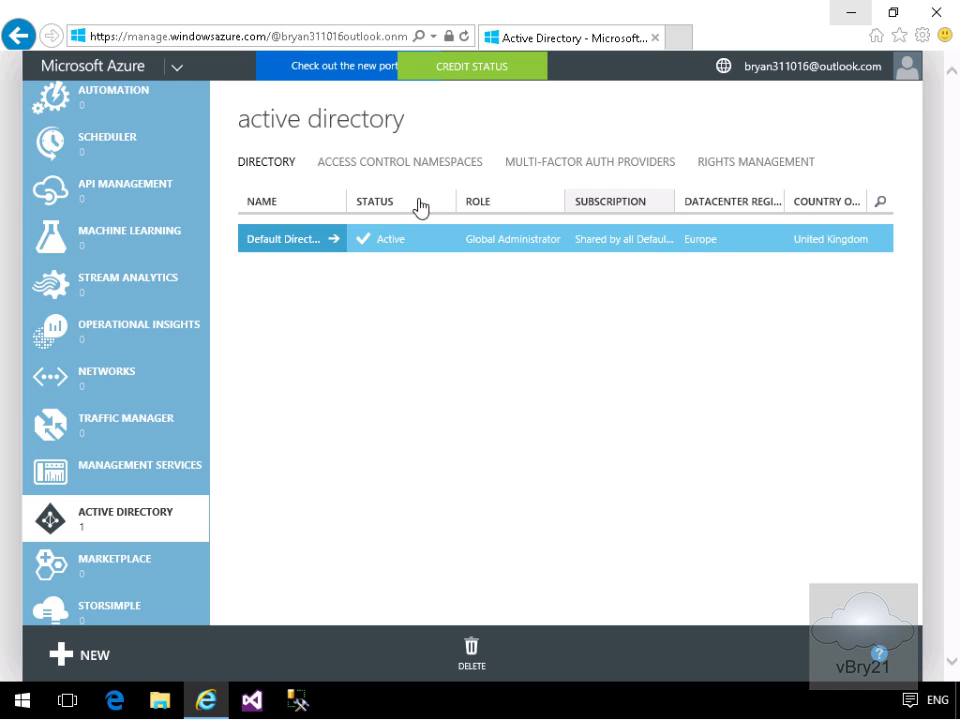
pyautogui.moveTo(476, 60)
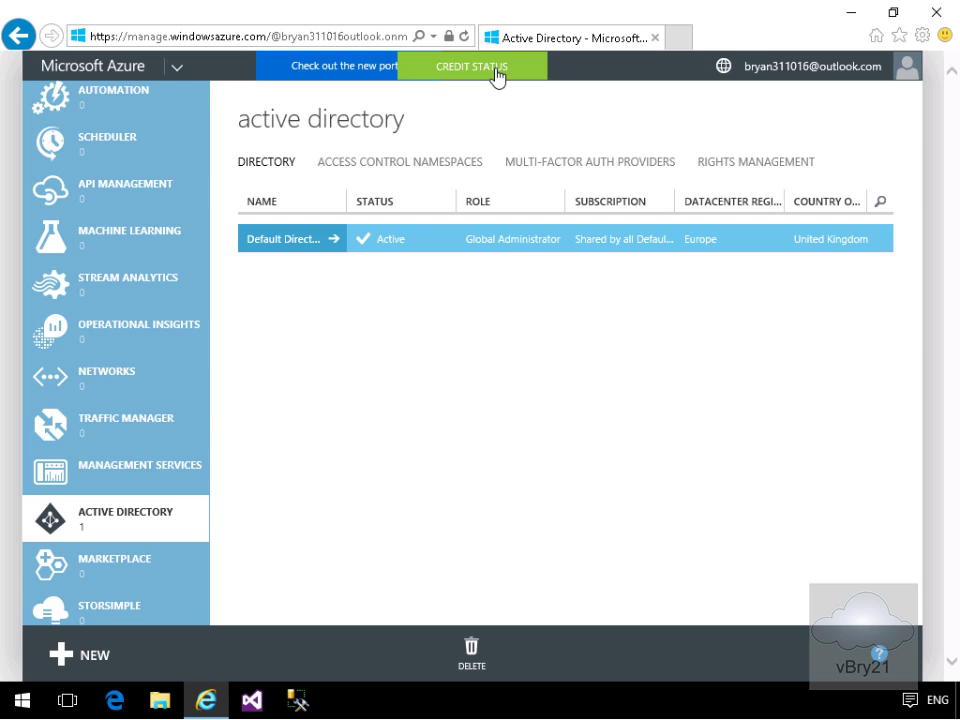
pyautogui.click(472, 66)
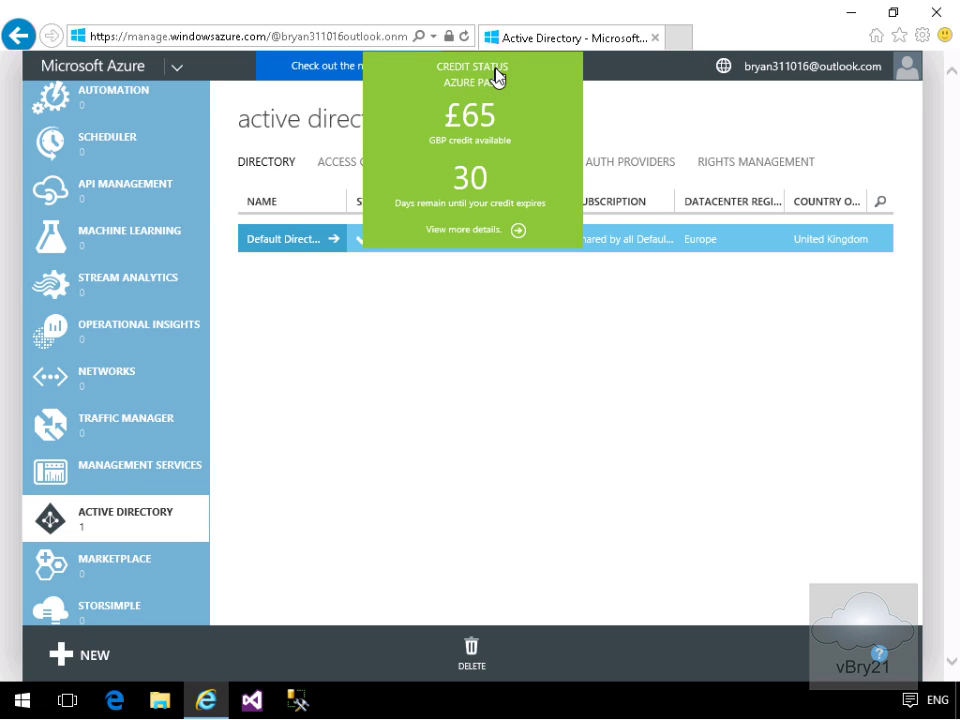
pyautogui.moveTo(470, 188)
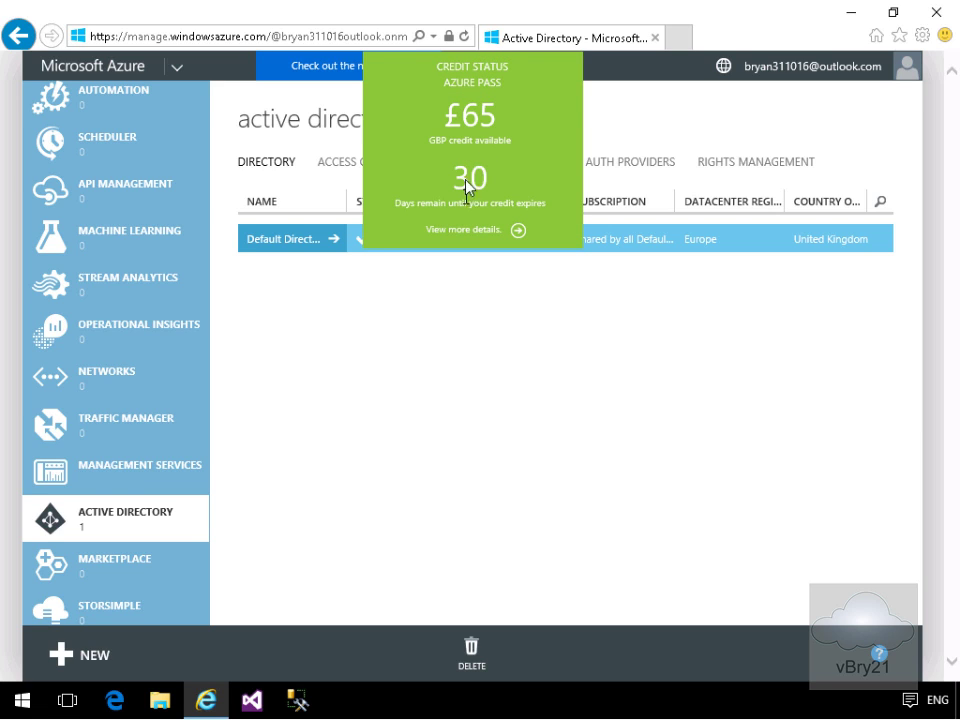
pyautogui.moveTo(480, 132)
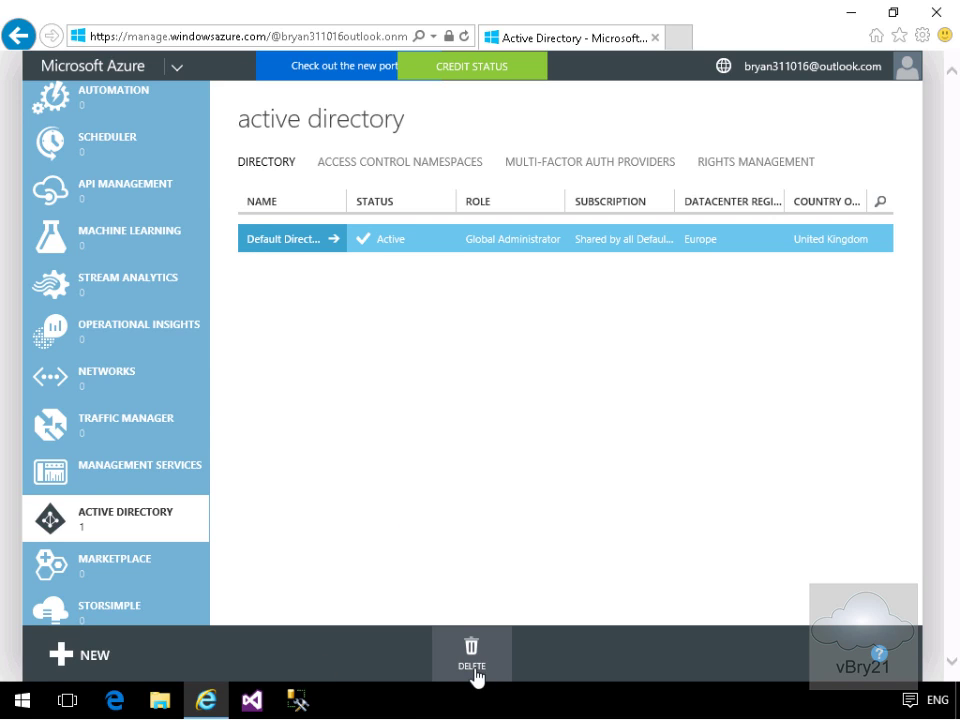
pyautogui.moveTo(82, 654)
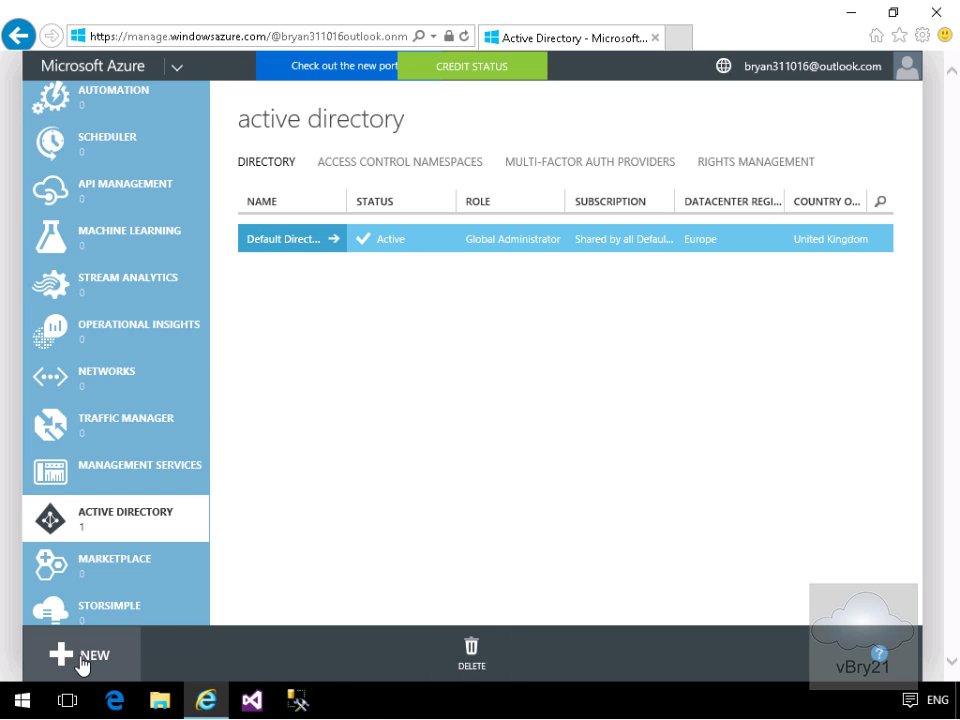
pyautogui.moveTo(336, 488)
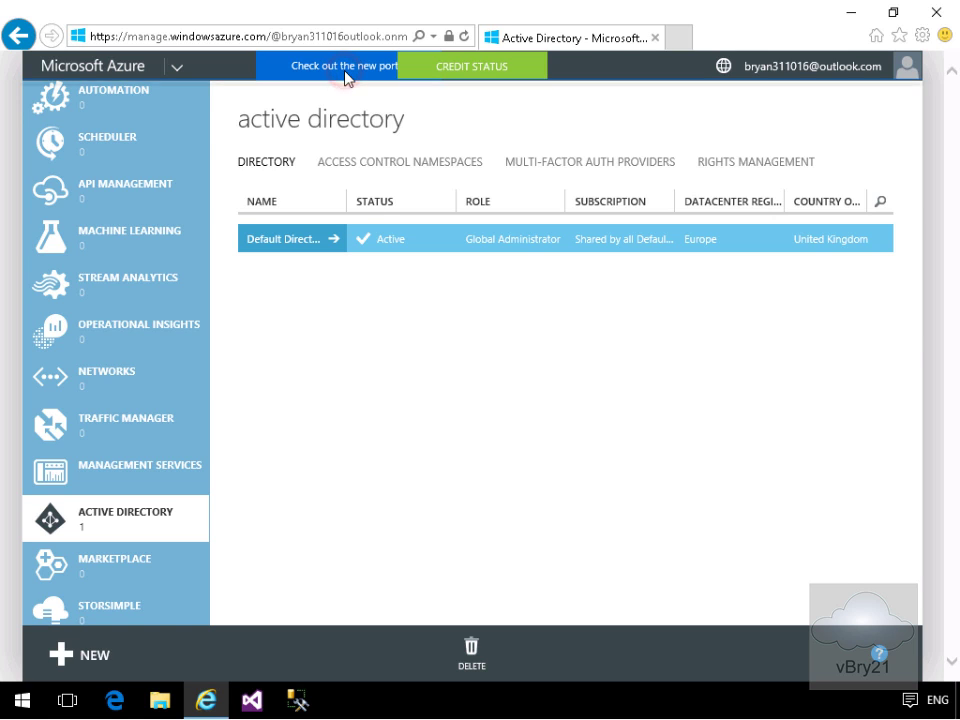
# Launch the new Azure portal from the 'Check out the new portal' announcement
pyautogui.click(344, 64)
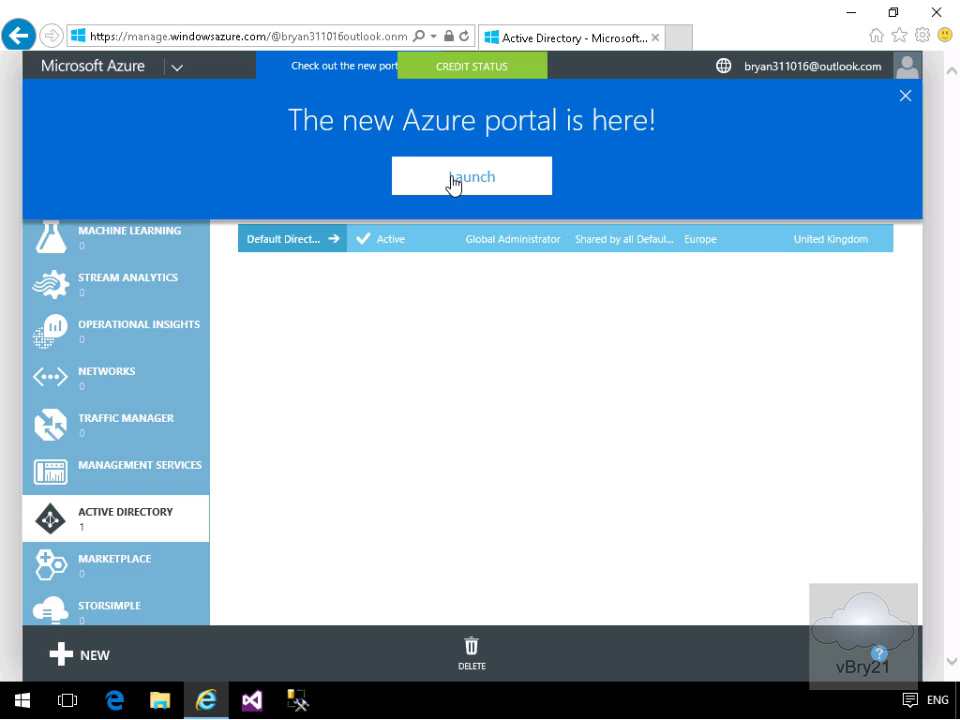
pyautogui.click(472, 176)
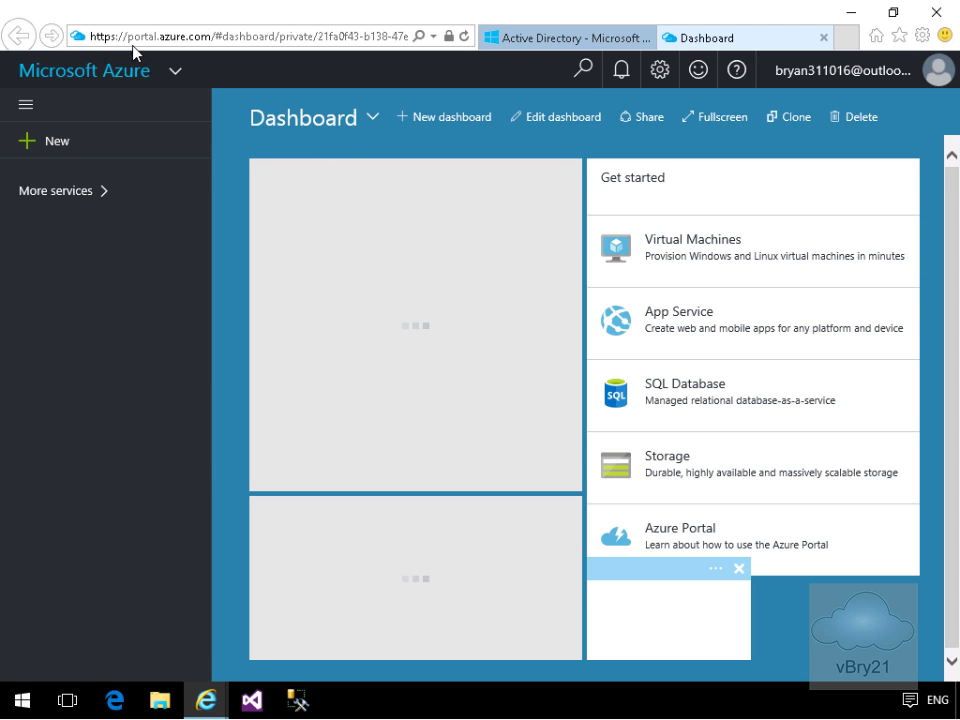
# Bring up the + New blade from the dashboard's left sidebar
pyautogui.click(56, 190)
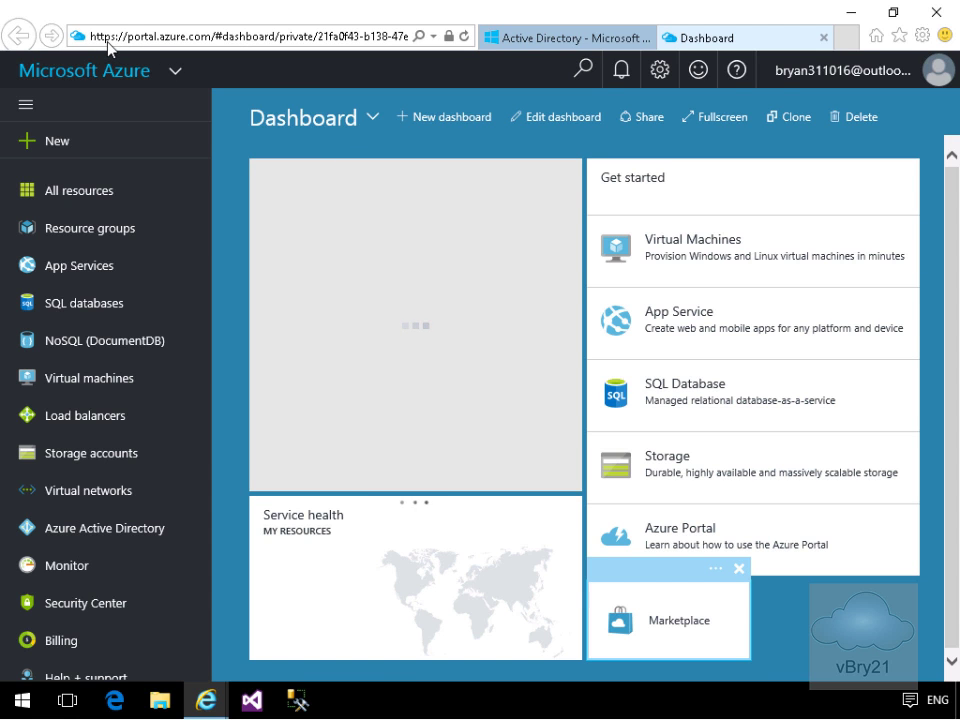
pyautogui.moveTo(180, 48)
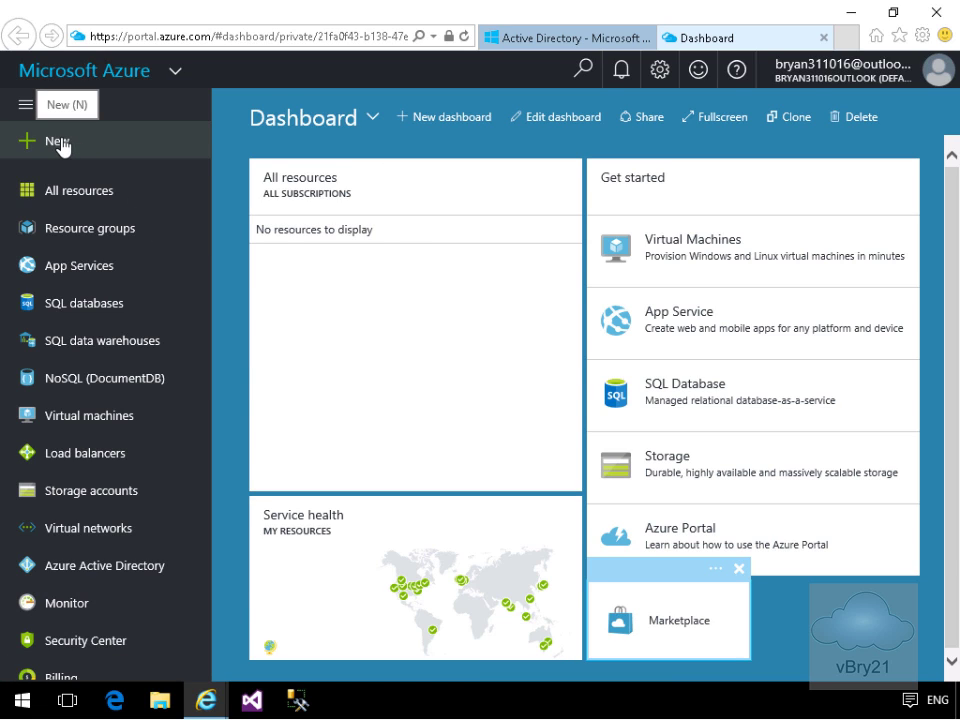
pyautogui.moveTo(62, 192)
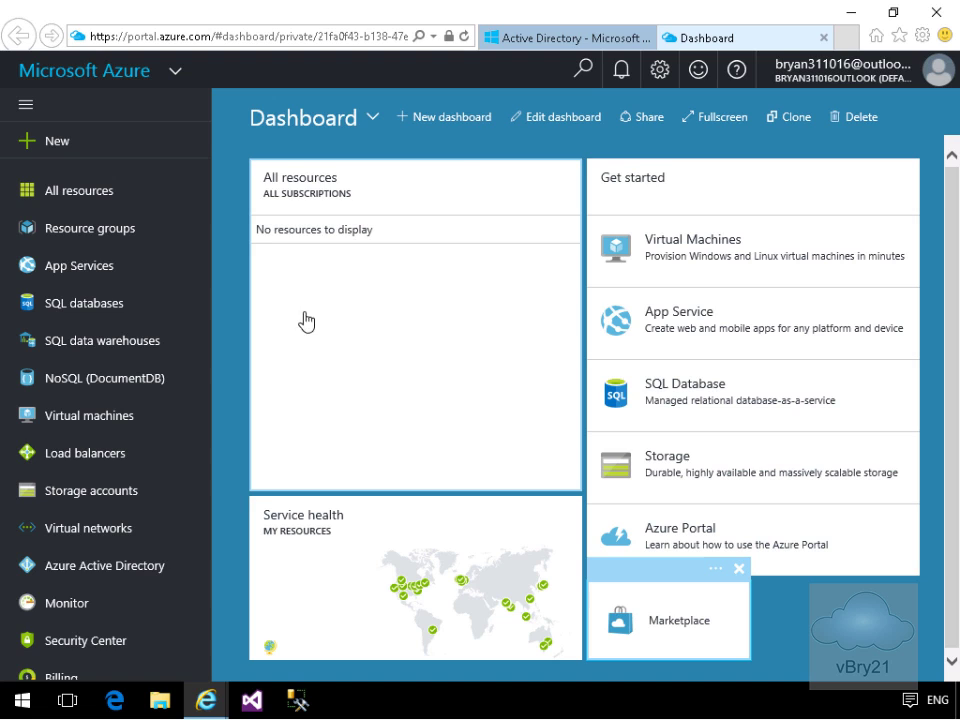
pyautogui.moveTo(424, 492)
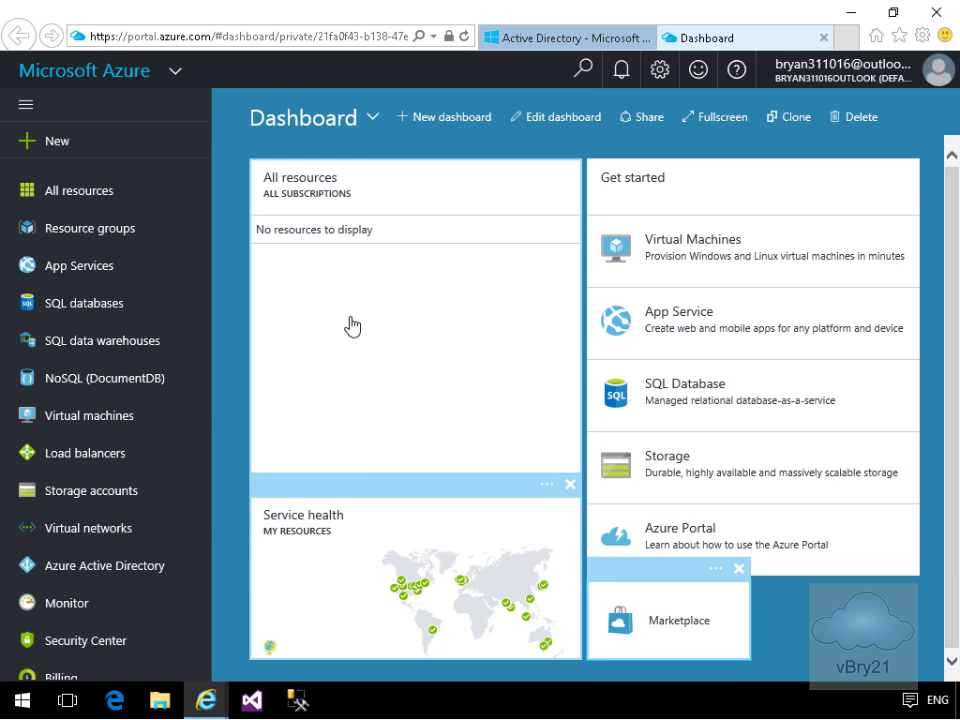
pyautogui.moveTo(636, 628)
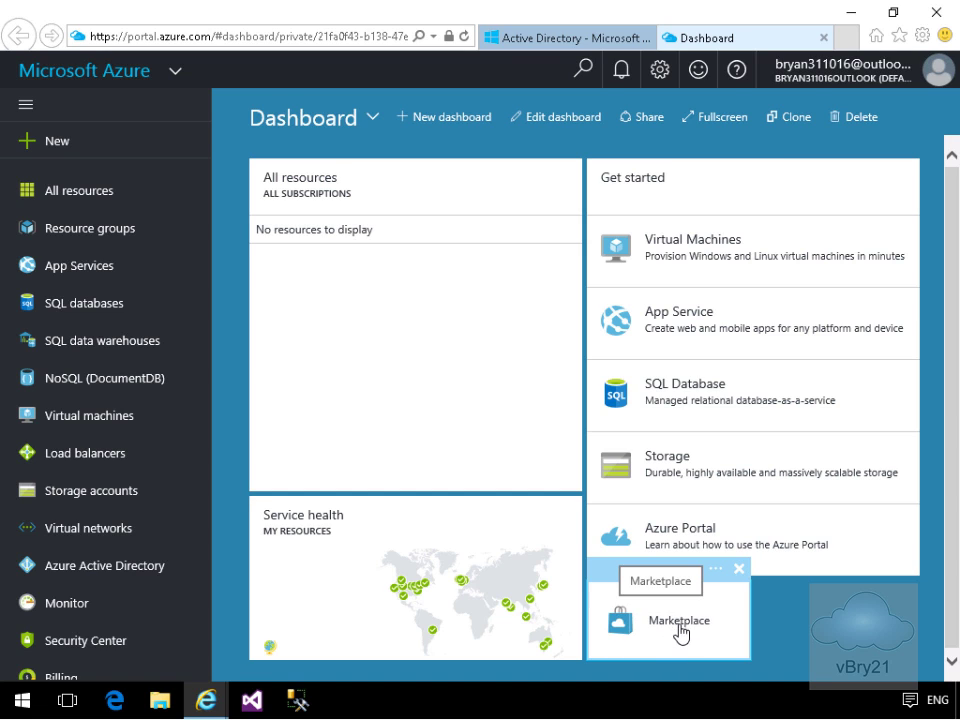
pyautogui.moveTo(656, 624)
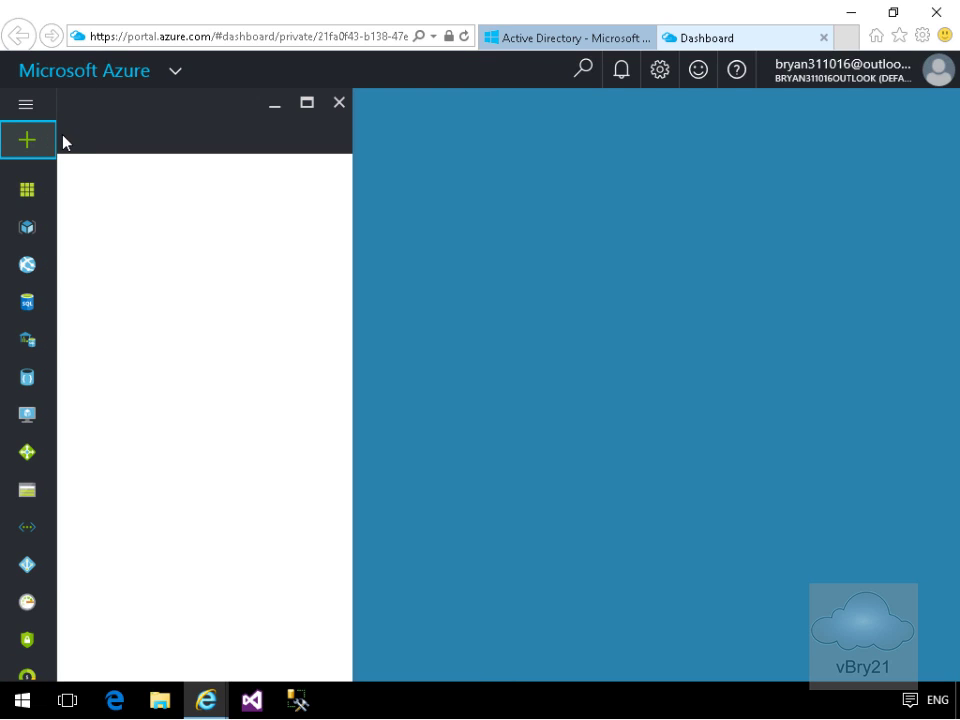
# From New > Compute, select the Windows Server 2012 R2 Datacenter featured app
pyautogui.click(28, 140)
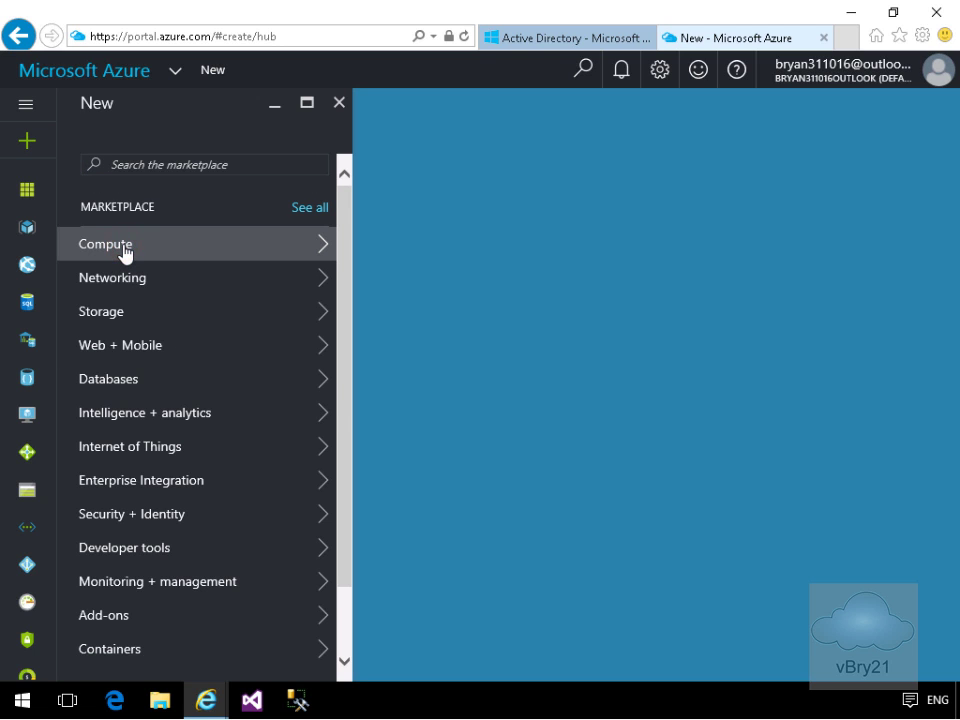
pyautogui.click(104, 244)
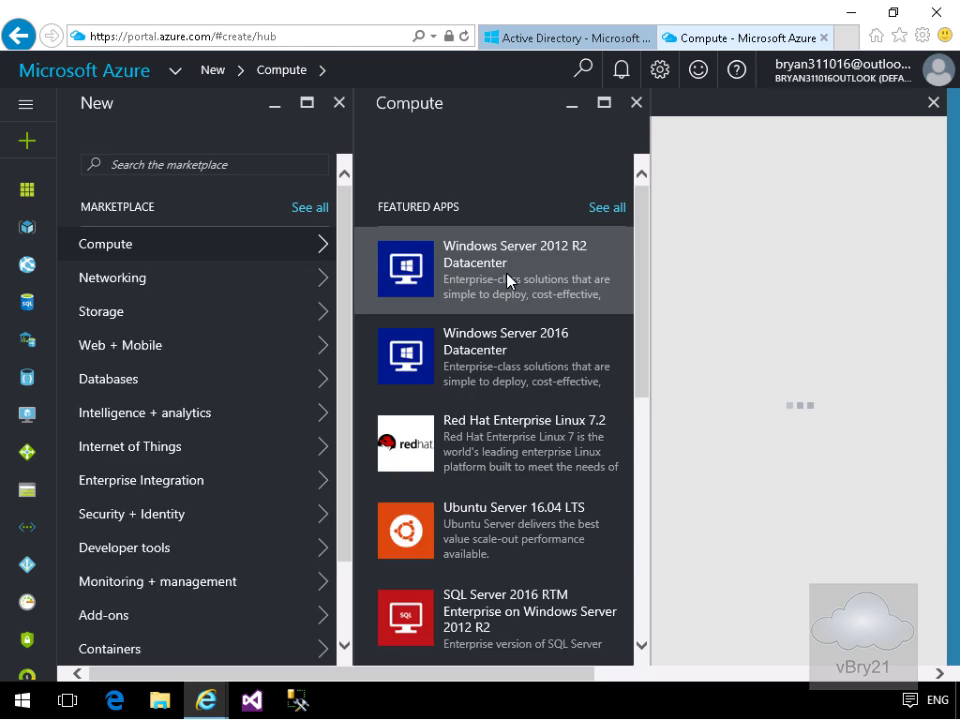
pyautogui.click(512, 262)
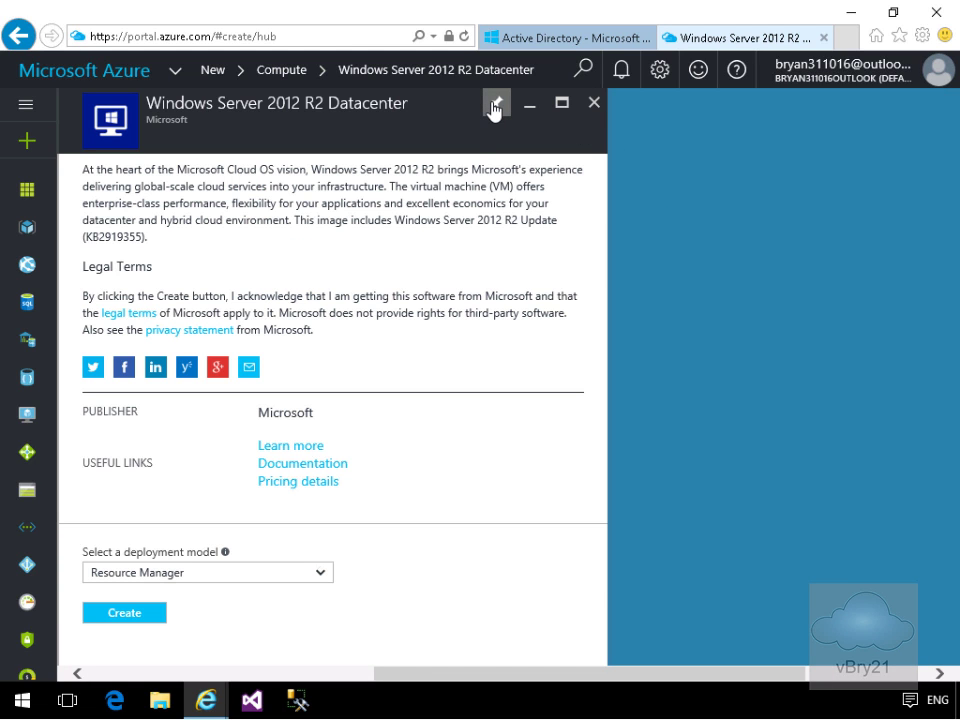
pyautogui.moveTo(496, 104)
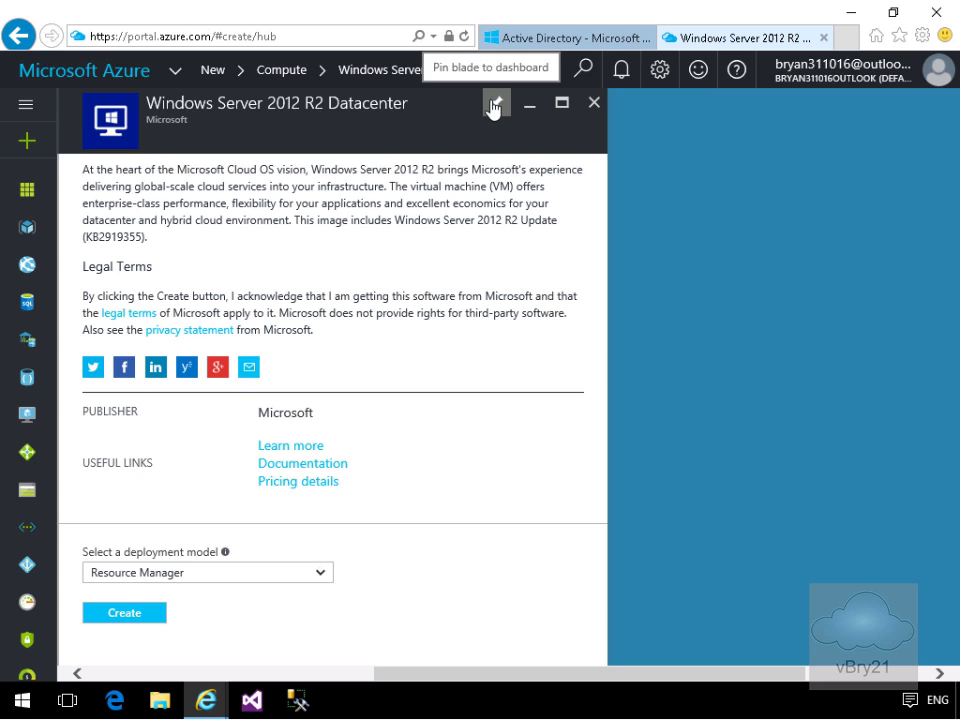
pyautogui.moveTo(496, 108)
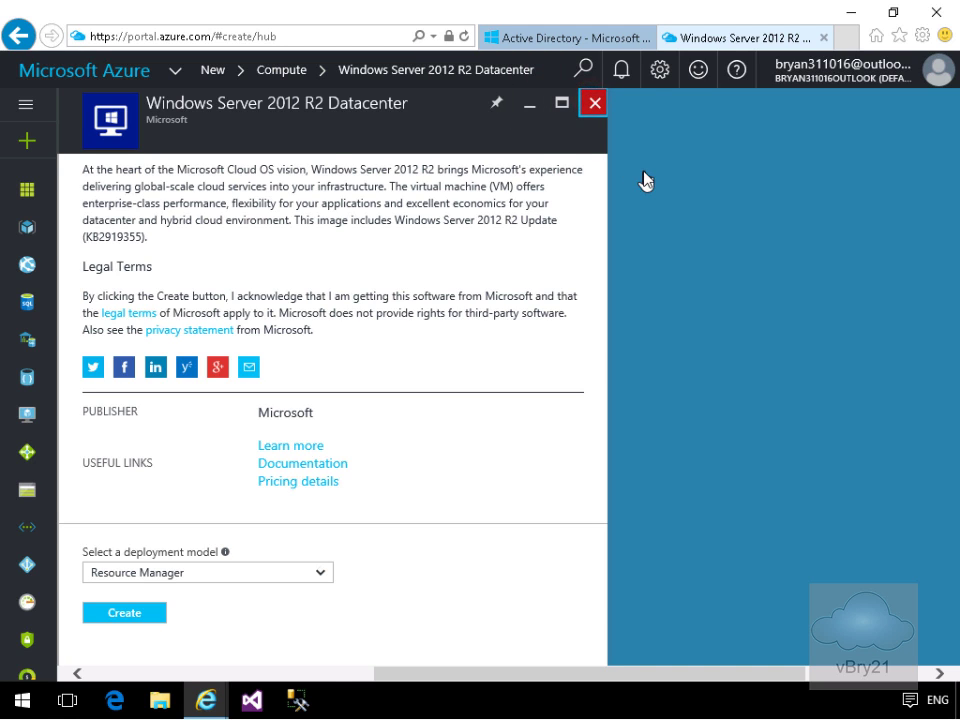
# Close the Windows Server, Compute and New blades to return to the Dashboard
pyautogui.click(592, 102)
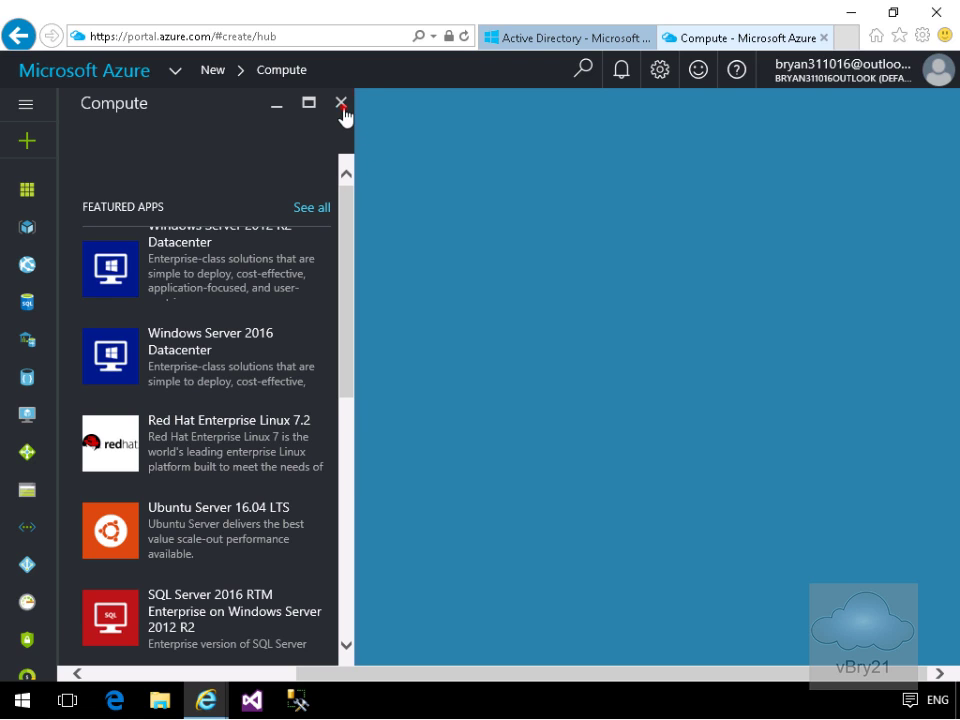
pyautogui.click(340, 104)
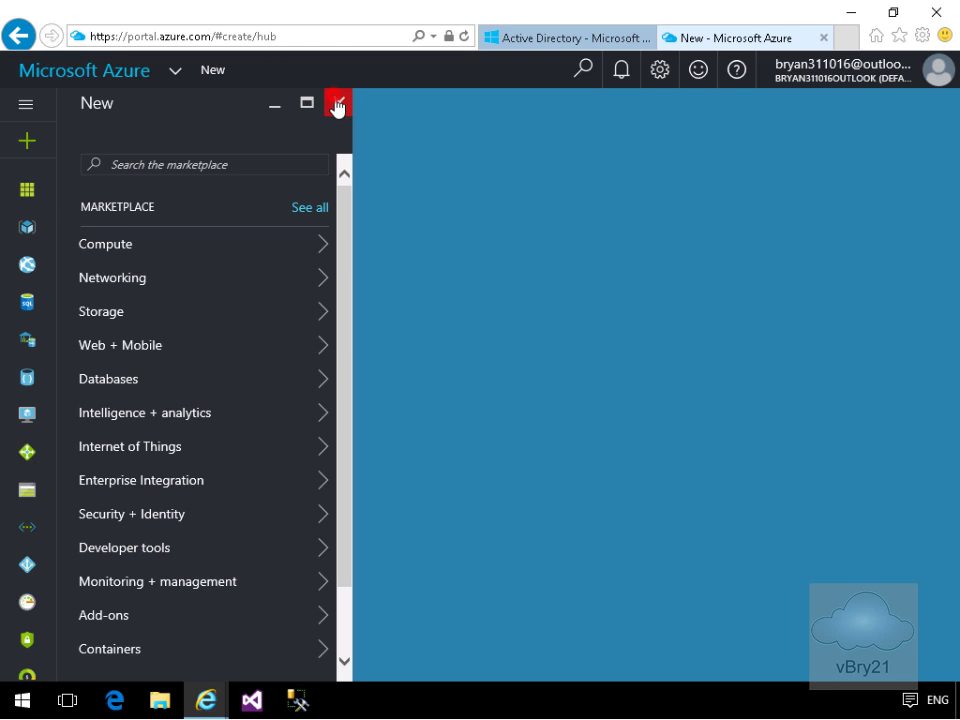
pyautogui.click(336, 104)
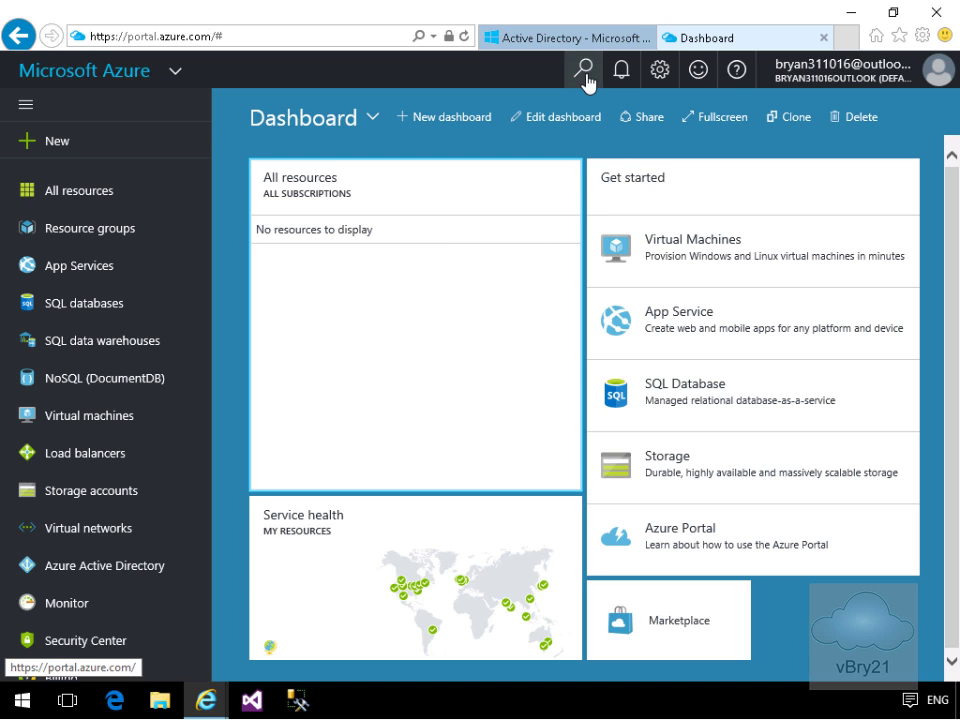
pyautogui.moveTo(584, 70)
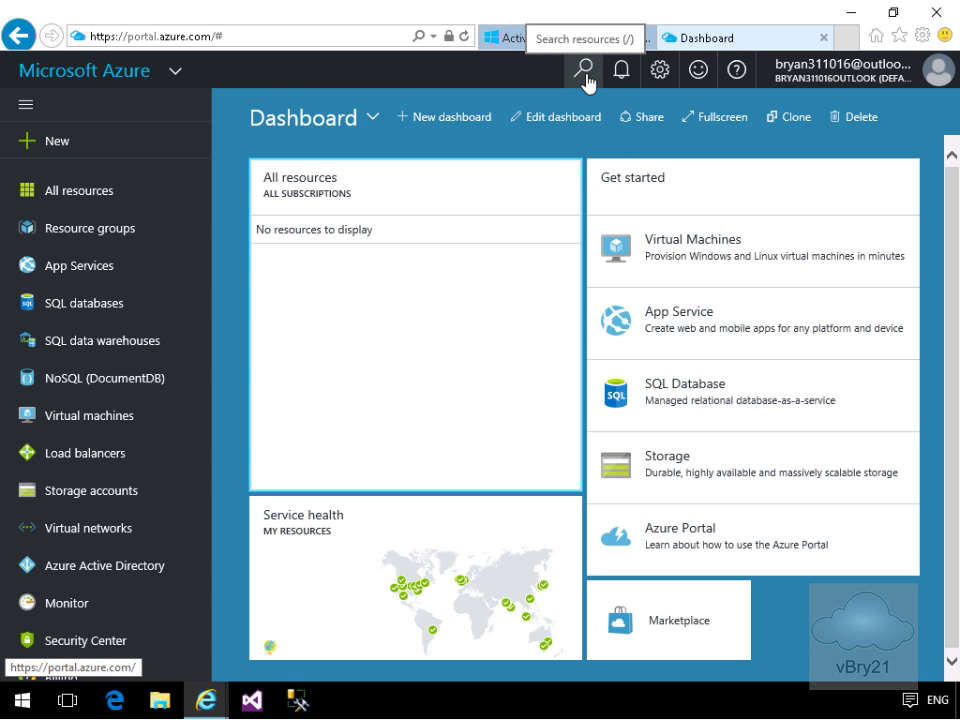
pyautogui.moveTo(620, 70)
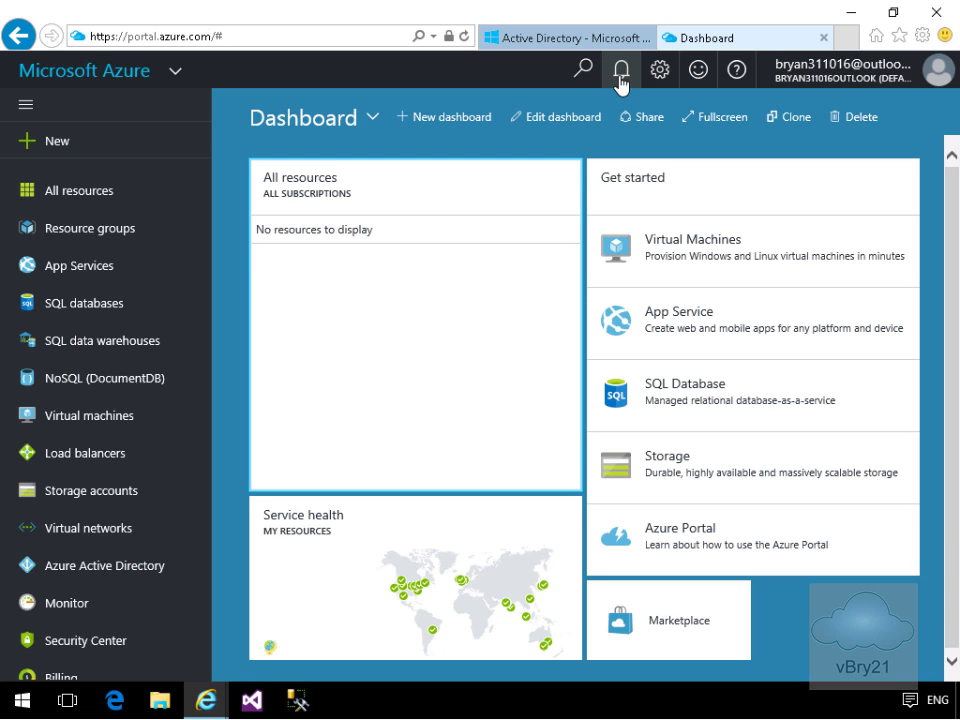
pyautogui.moveTo(656, 70)
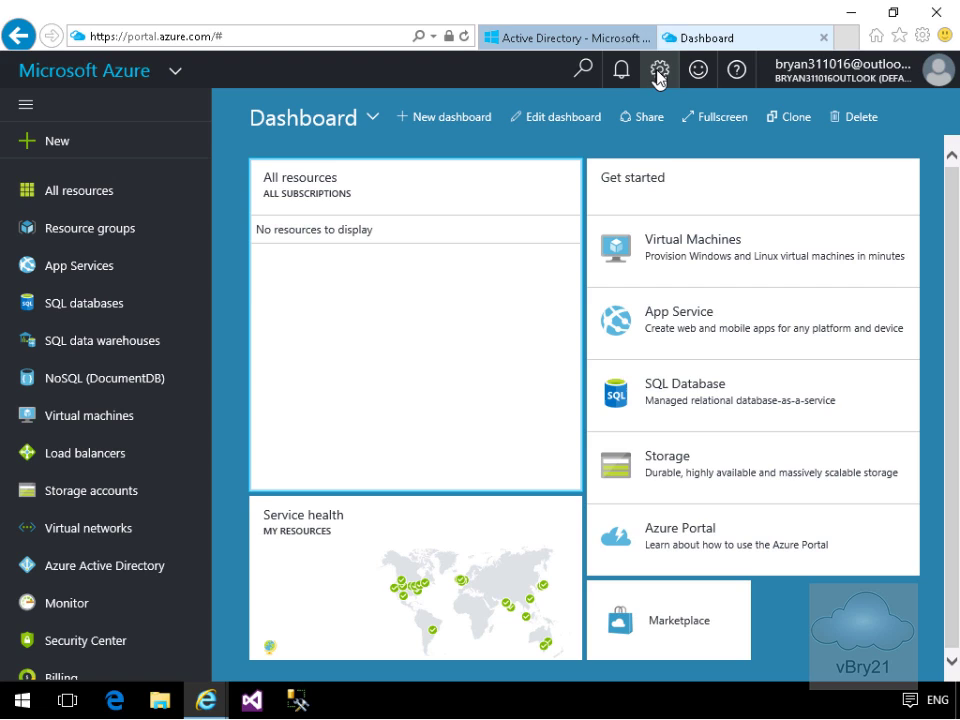
pyautogui.moveTo(696, 70)
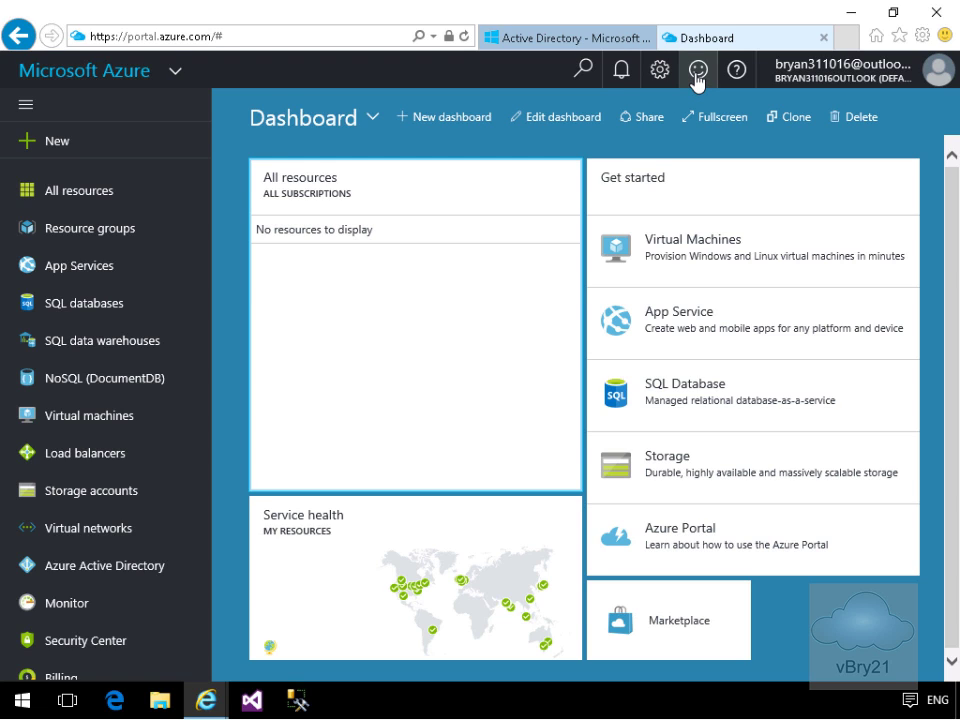
pyautogui.click(698, 70)
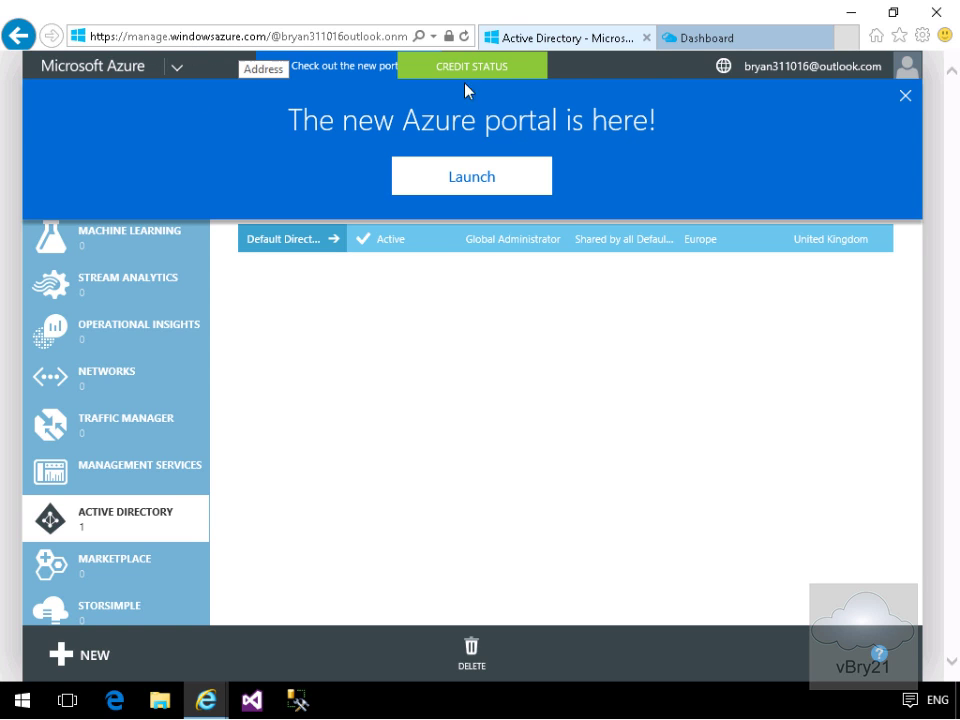
# Switch to the Dashboard browser tab showing the new portal
pyautogui.click(472, 176)
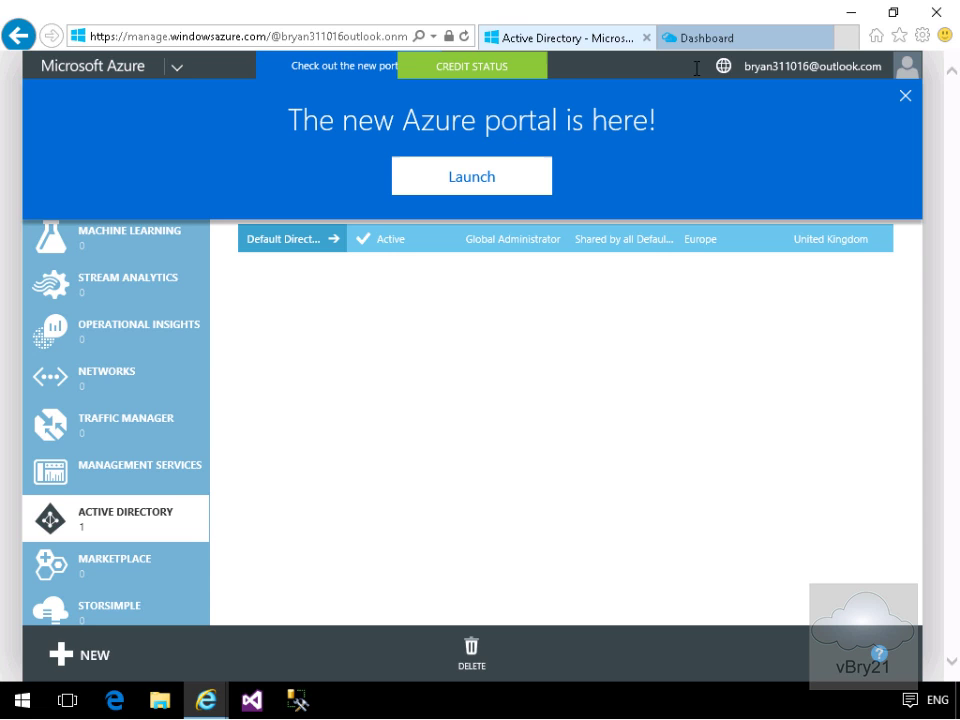
pyautogui.click(472, 176)
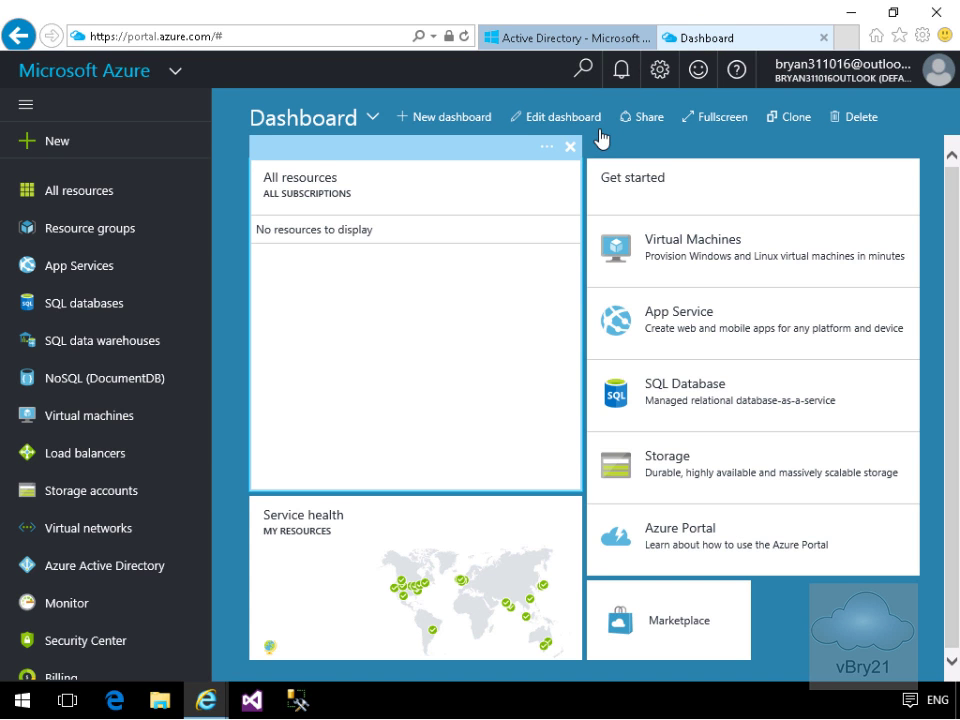